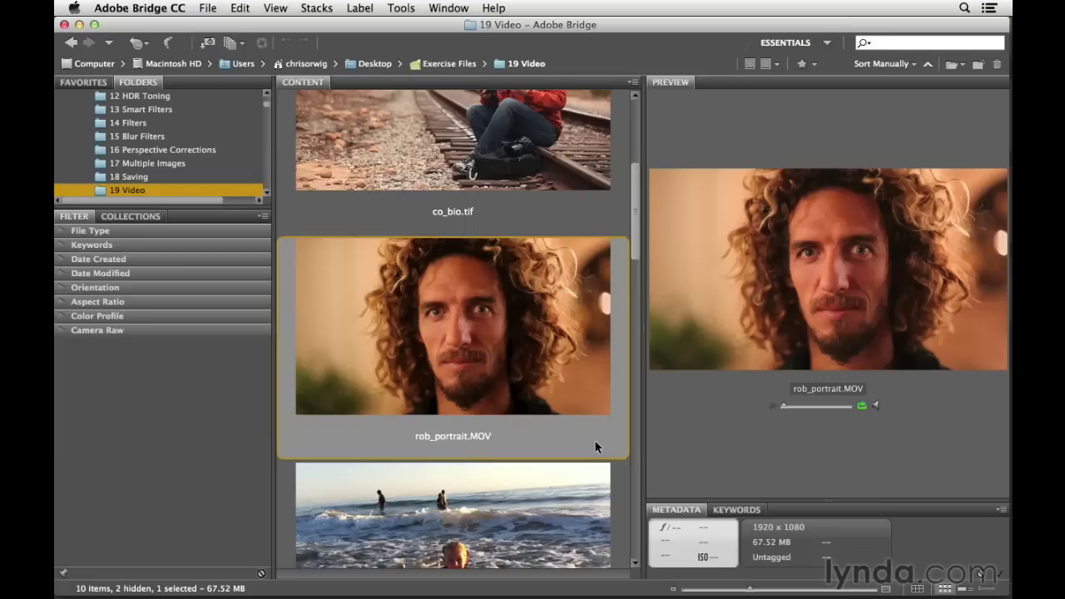
mouse_move(339, 264)
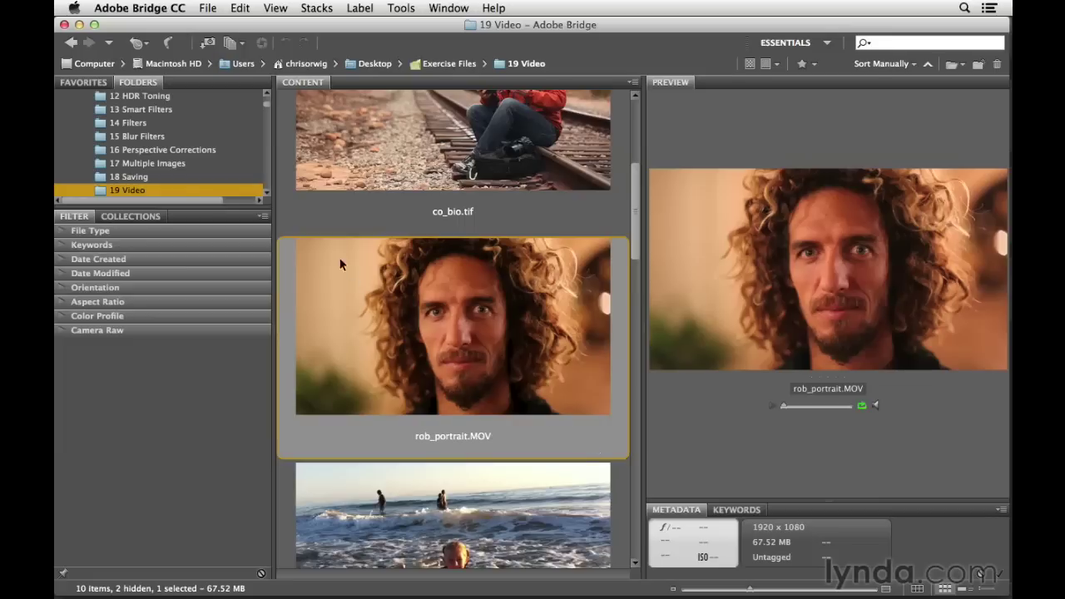
mouse_move(168, 44)
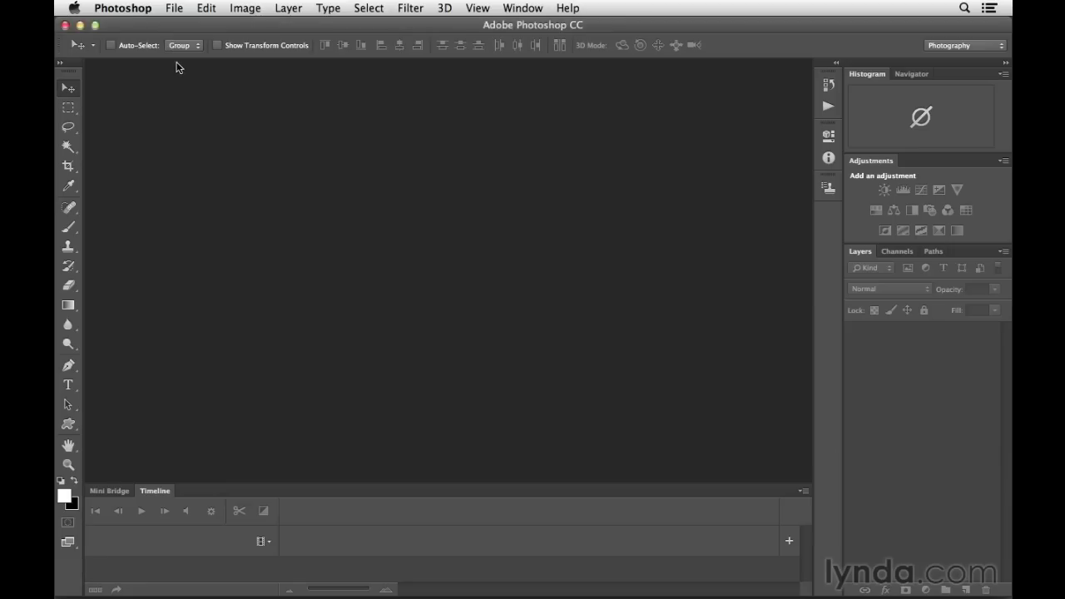
Open rob_portrait.MOV from the 19 Video folder via File > Open.
click(173, 7)
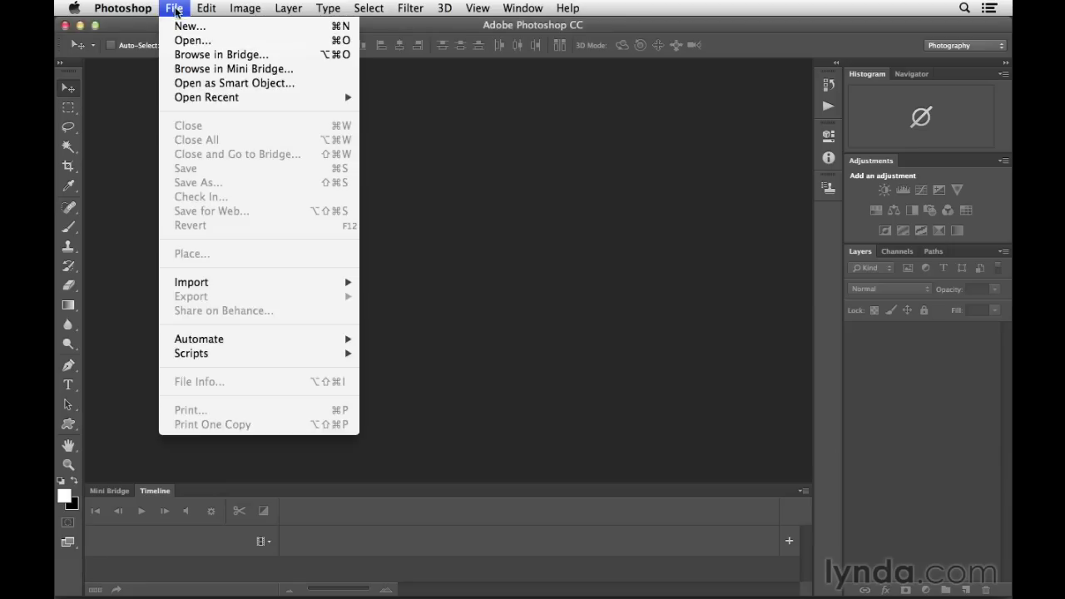
mouse_move(194, 40)
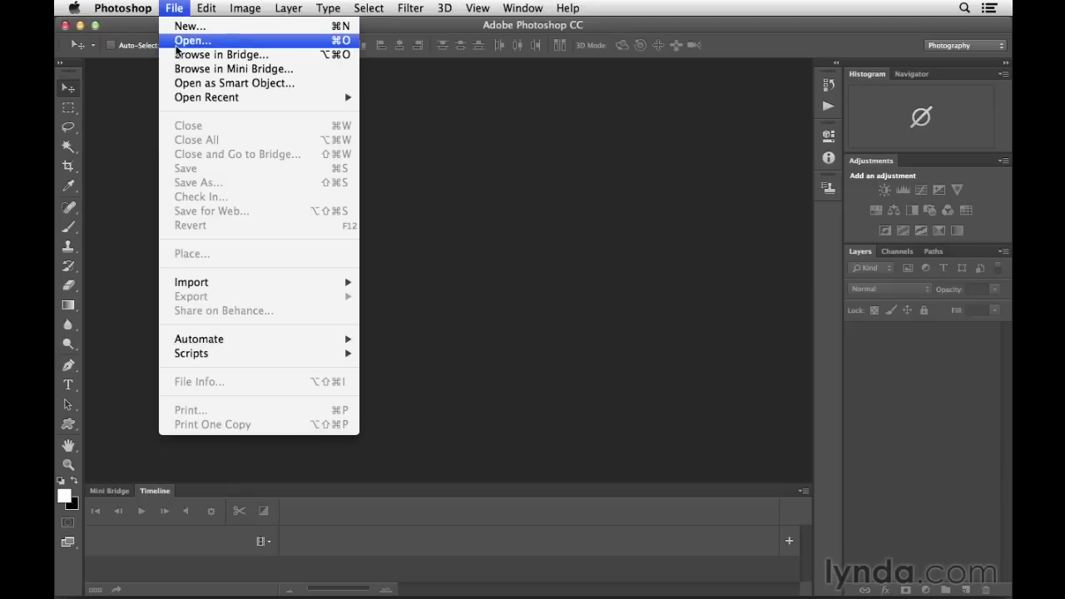
click(193, 40)
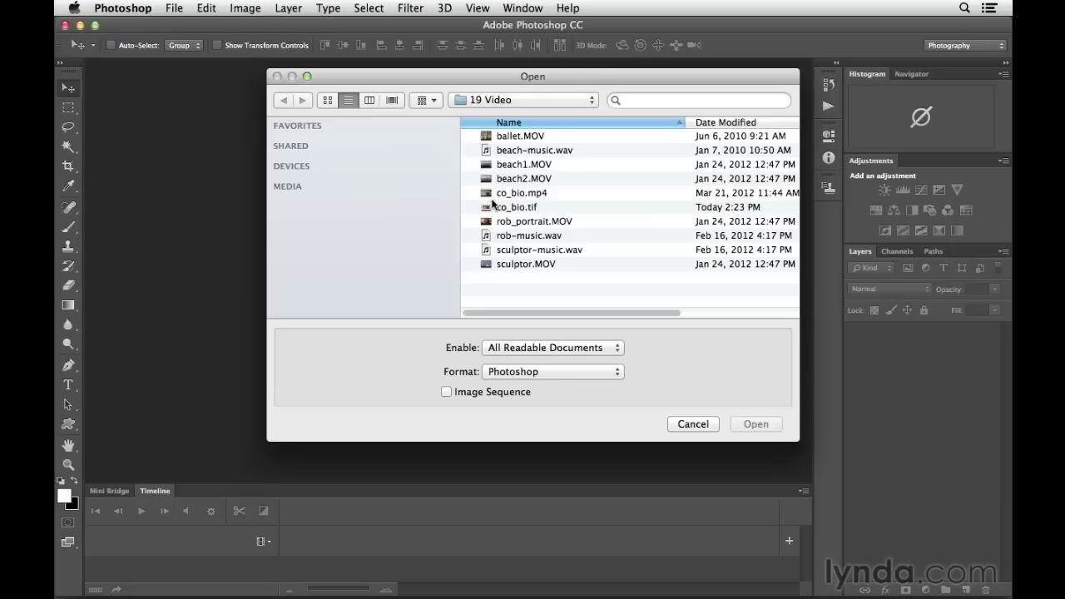
click(534, 219)
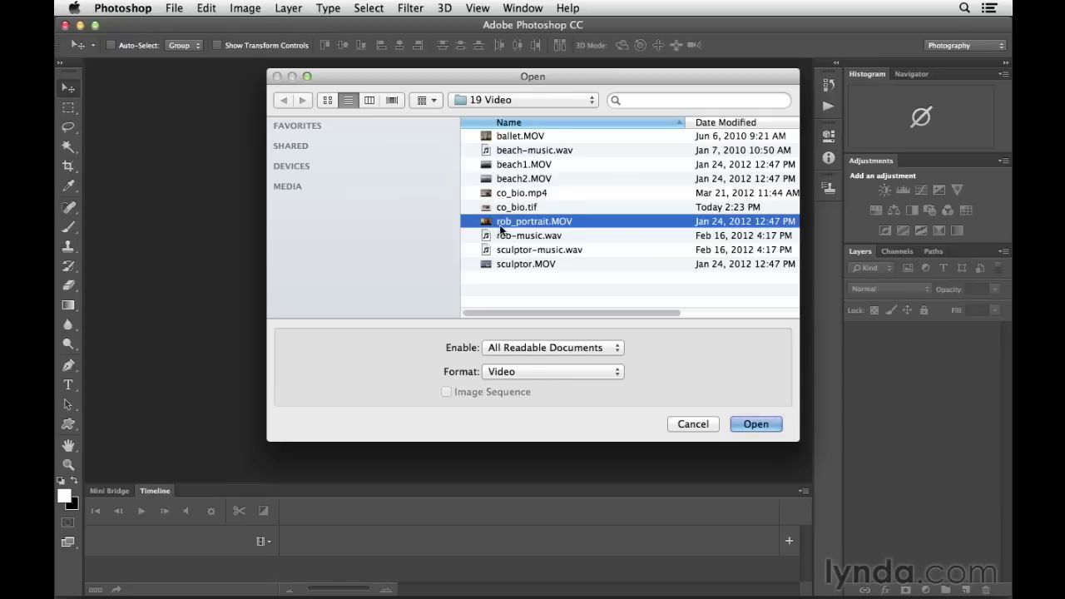
mouse_move(541, 235)
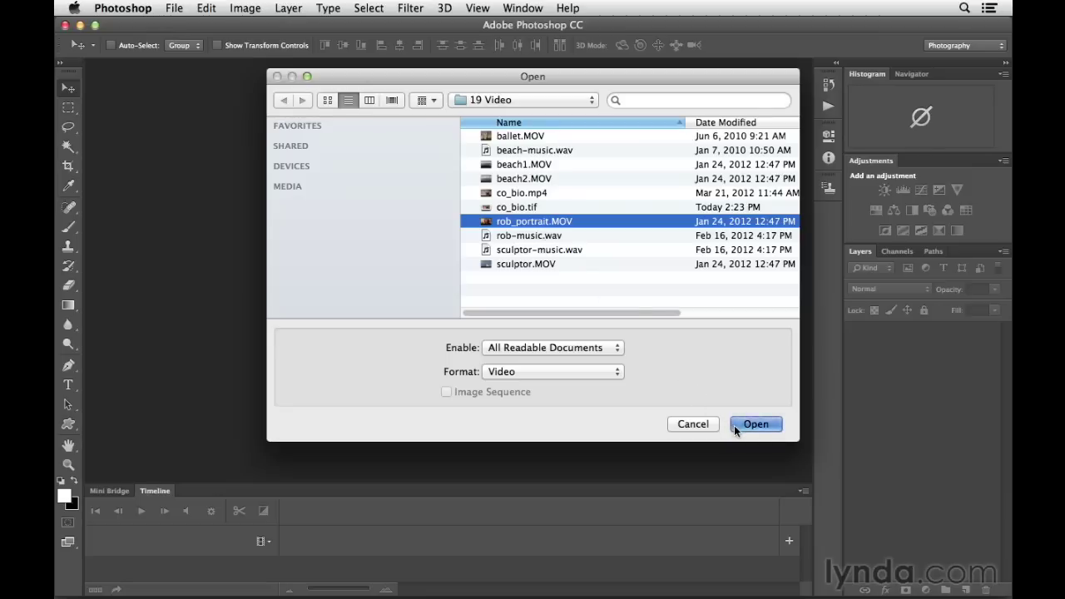
click(756, 425)
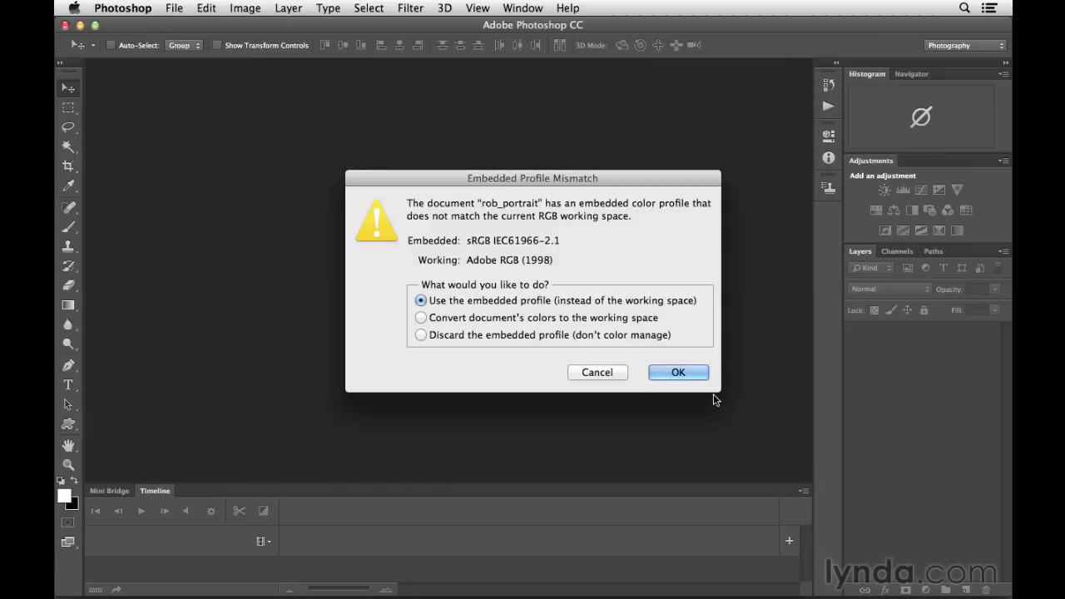
Keep the embedded colour profile and move the playhead about five seconds into the clip.
click(678, 373)
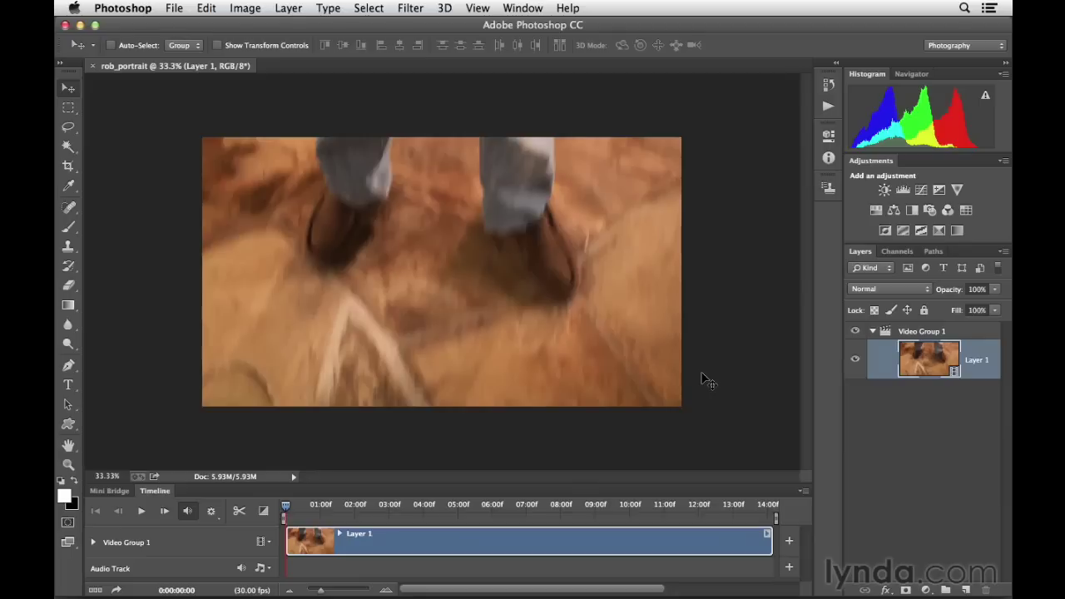
mouse_move(313, 541)
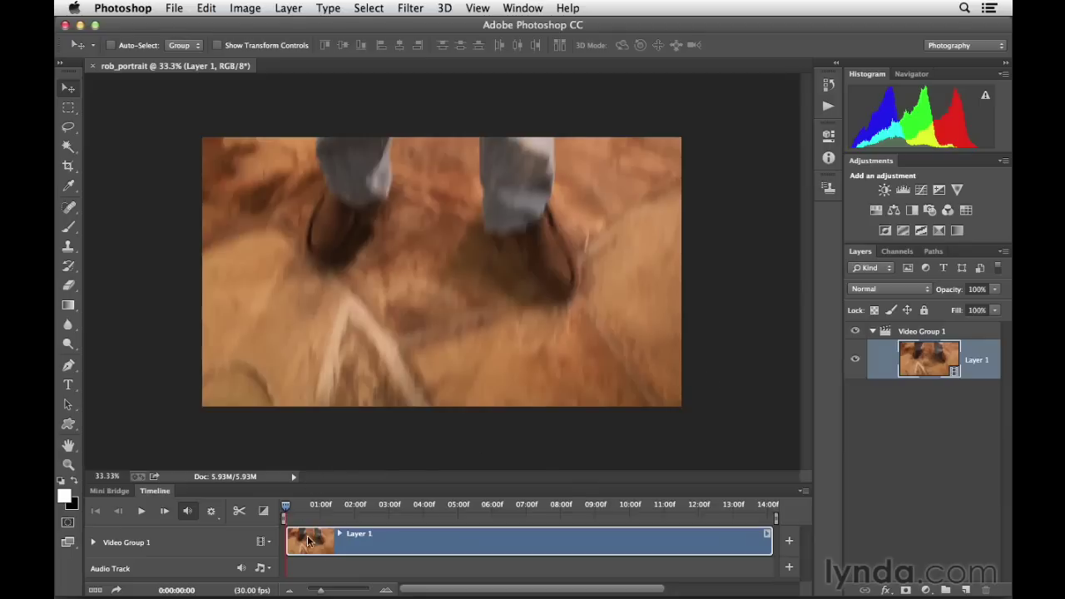
mouse_move(467, 517)
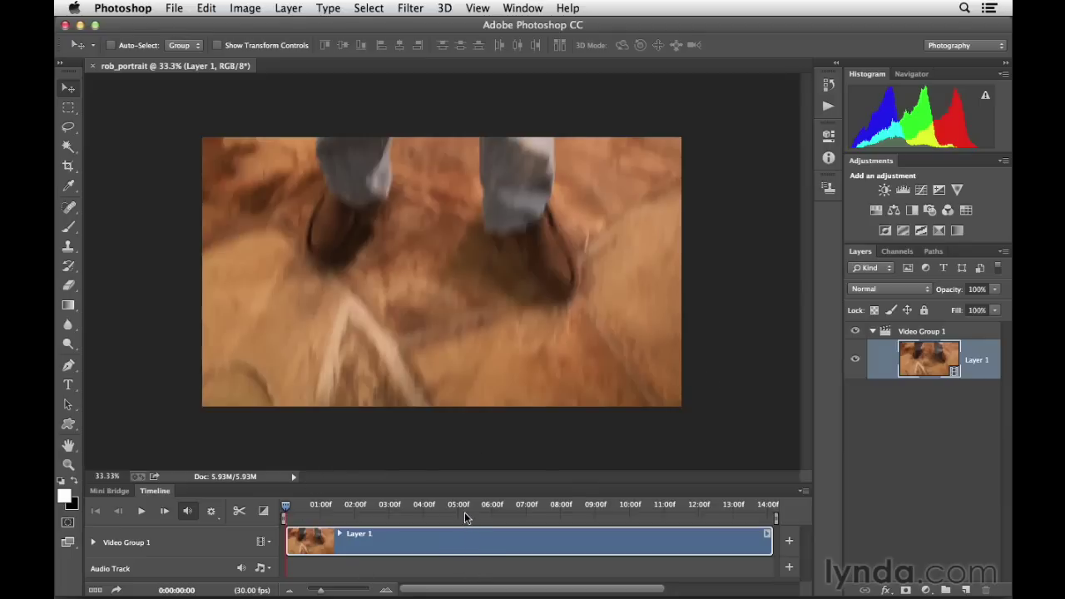
mouse_move(462, 511)
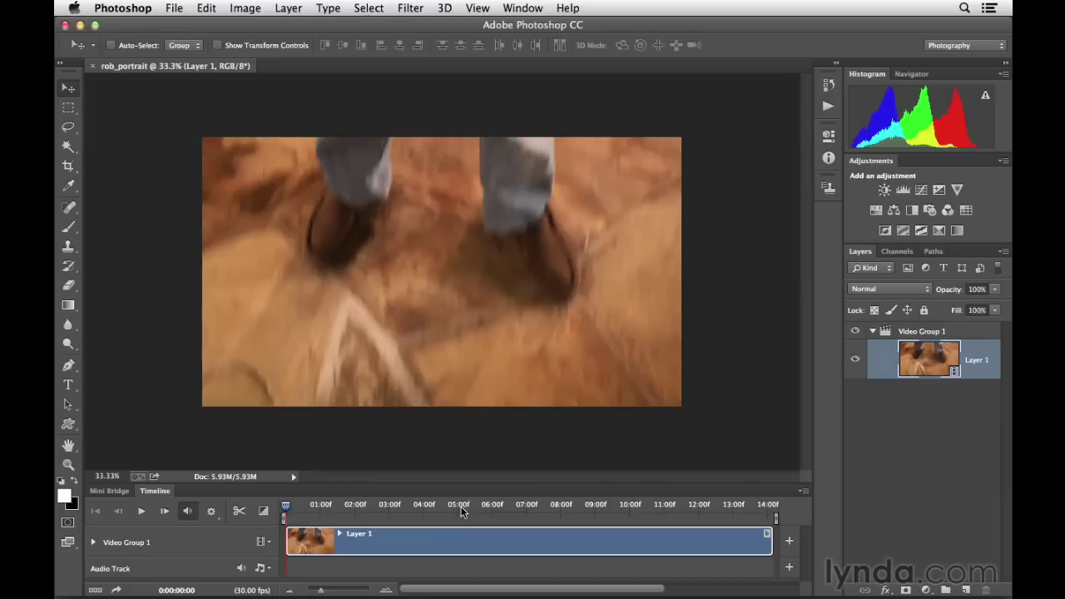
click(463, 503)
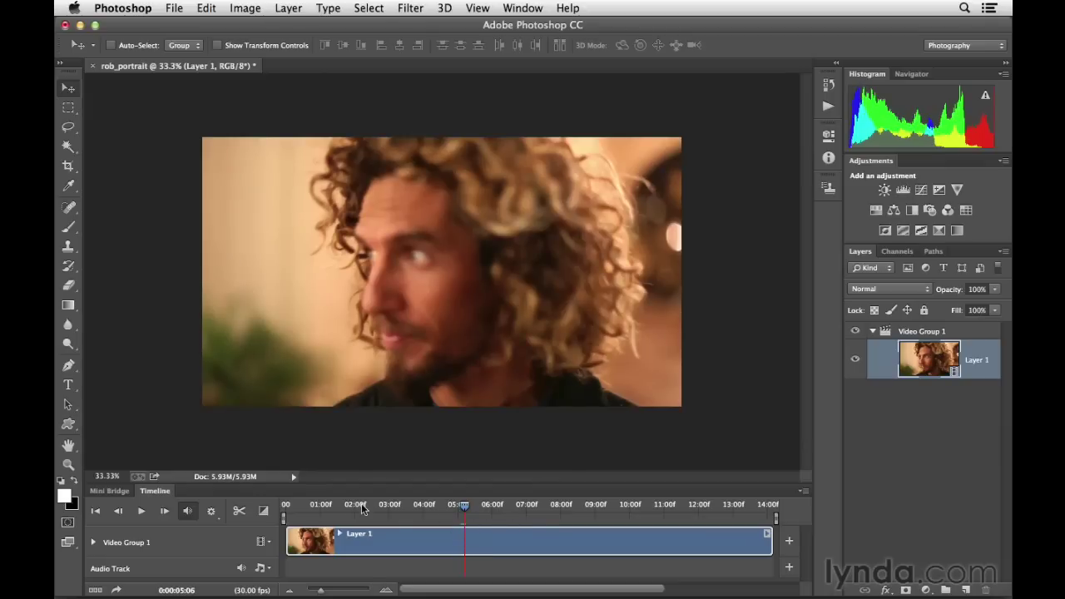
mouse_move(420, 574)
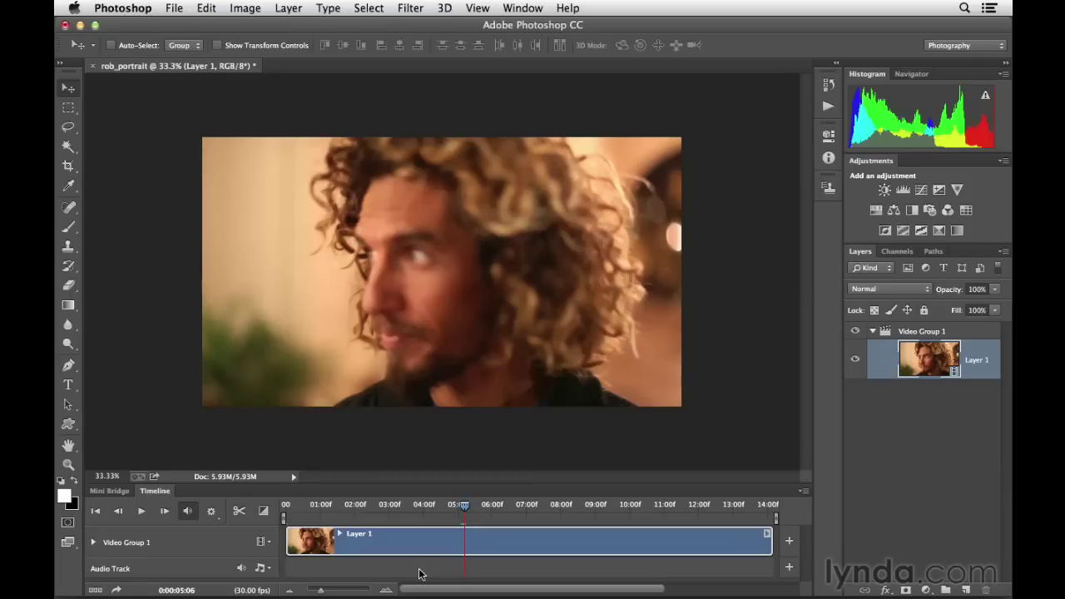
mouse_move(303, 568)
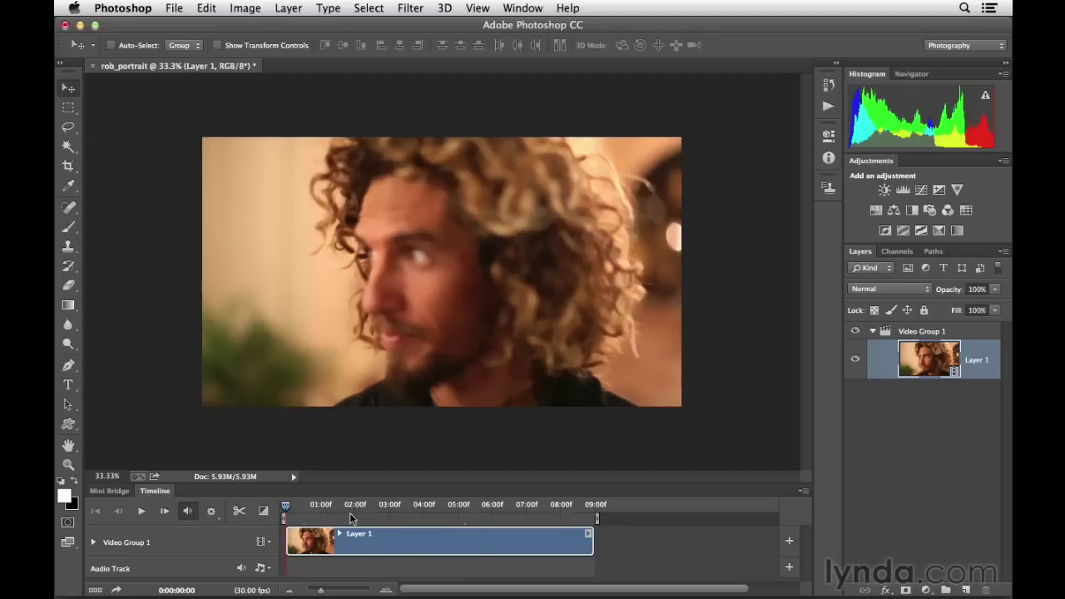
click(308, 504)
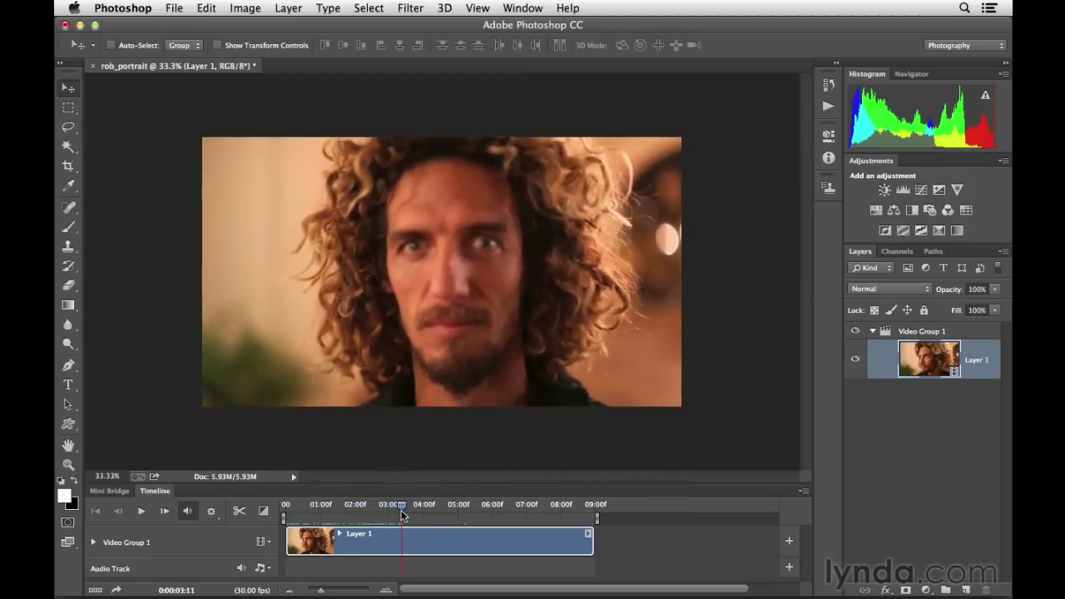
click(350, 504)
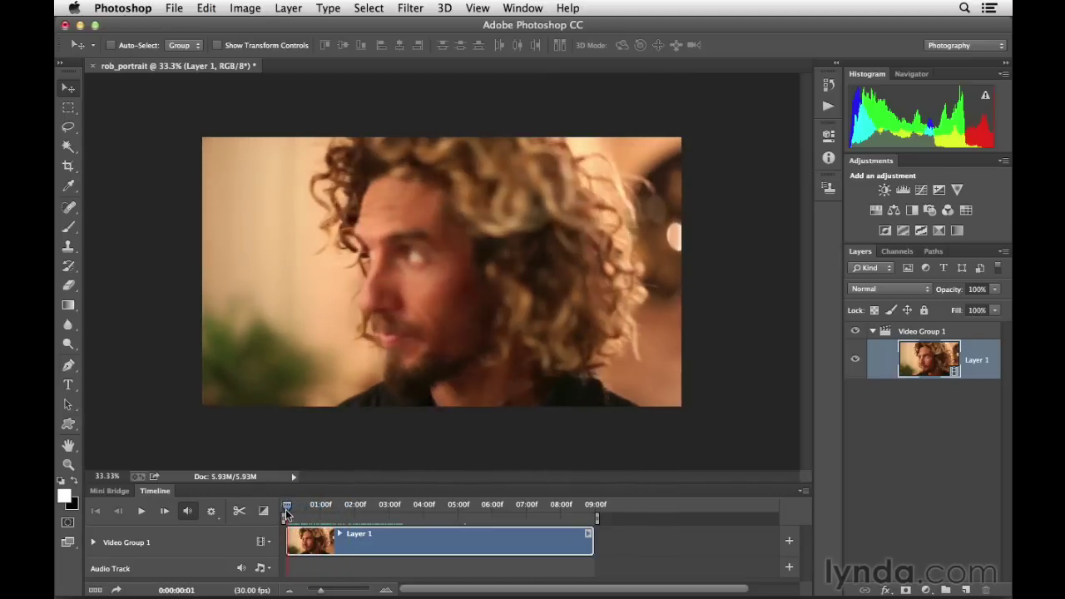
click(287, 506)
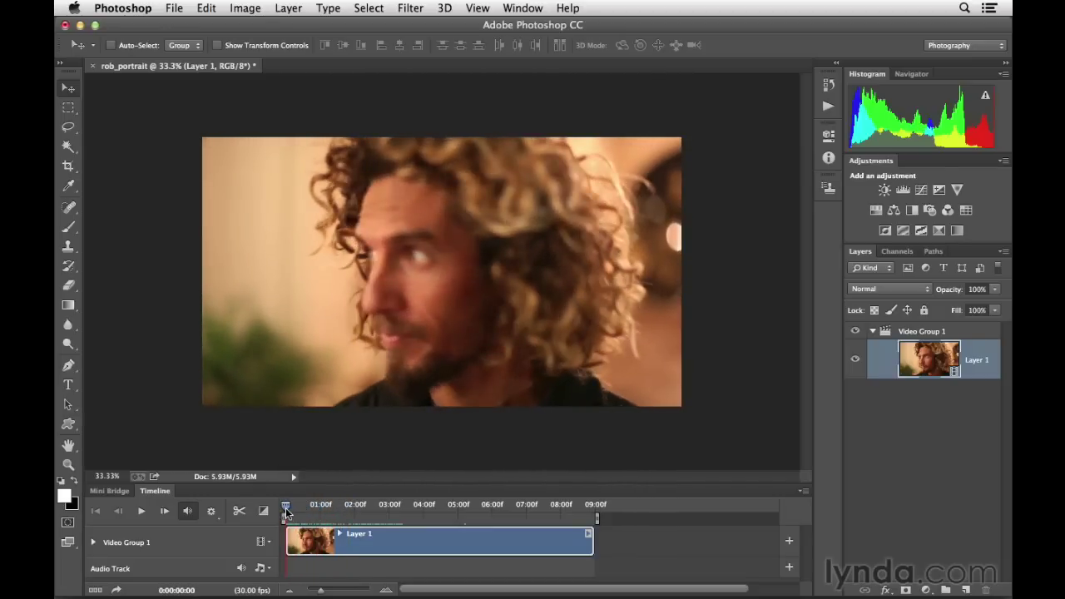
mouse_move(286, 509)
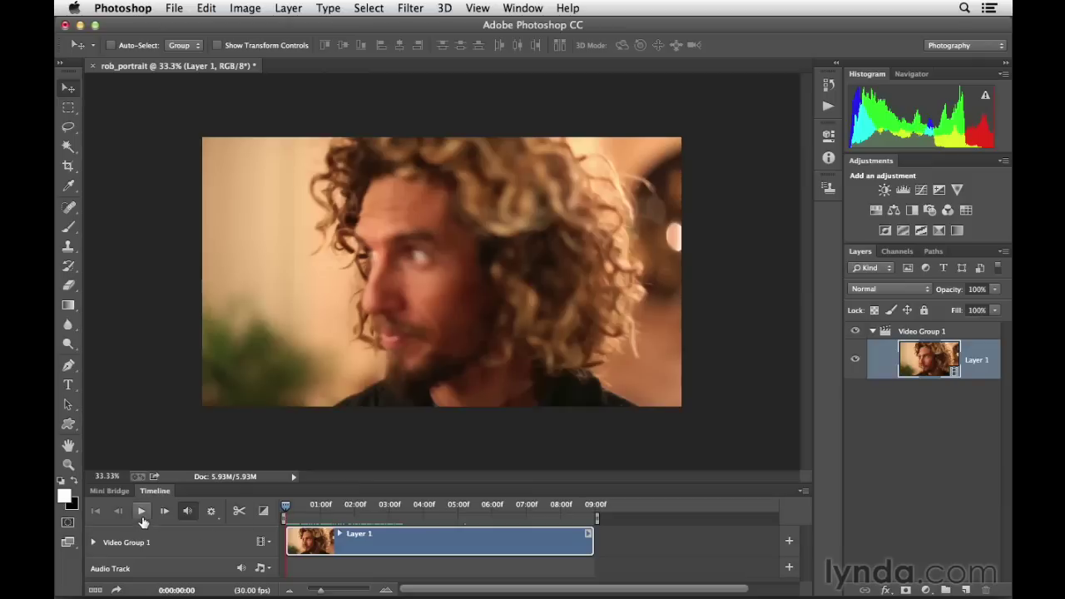
mouse_move(141, 511)
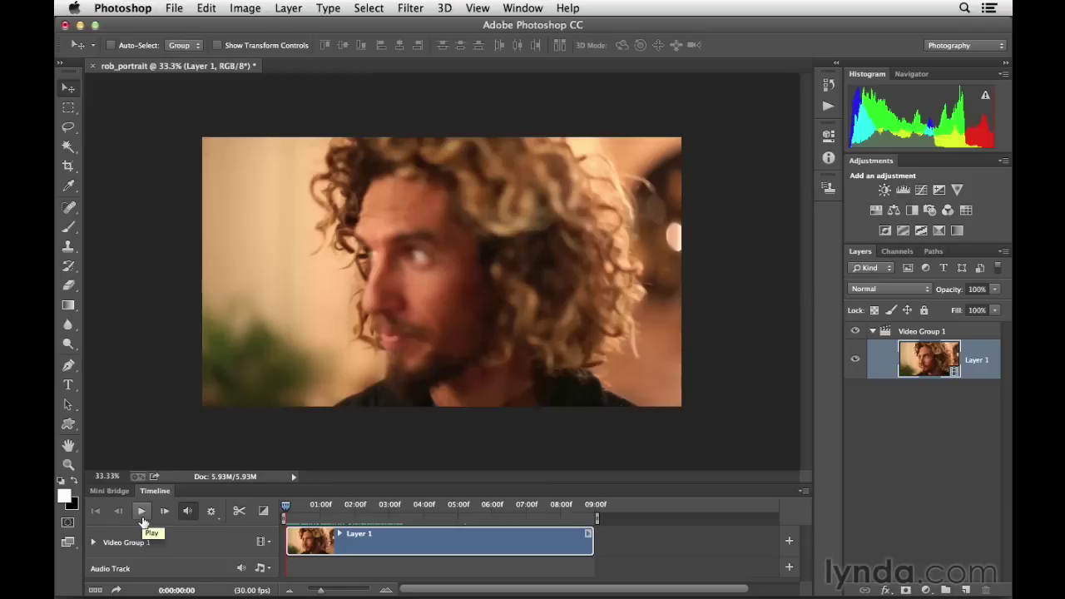
click(142, 511)
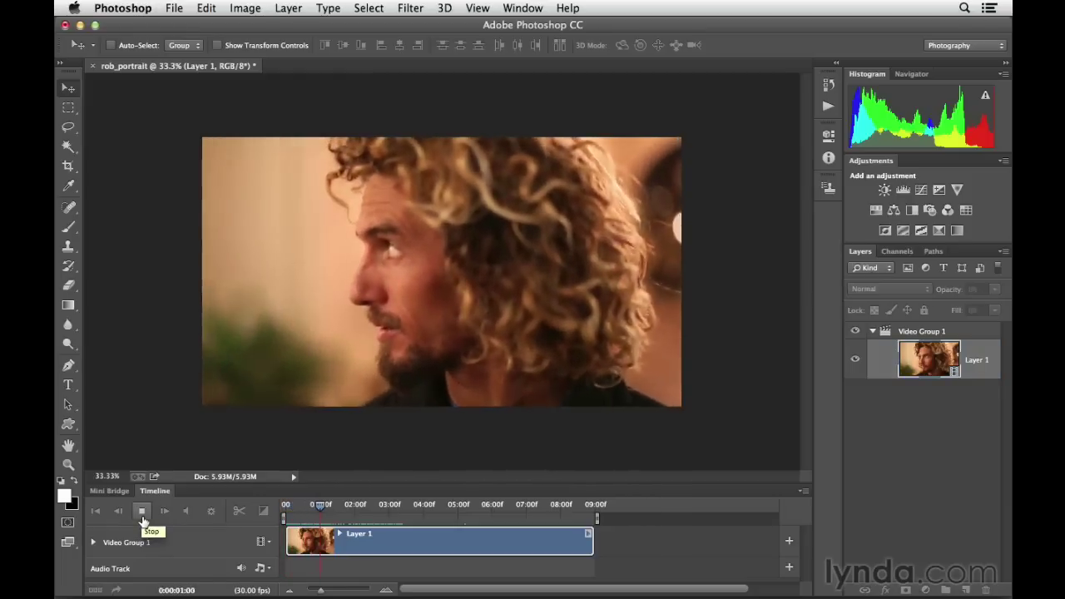
click(163, 510)
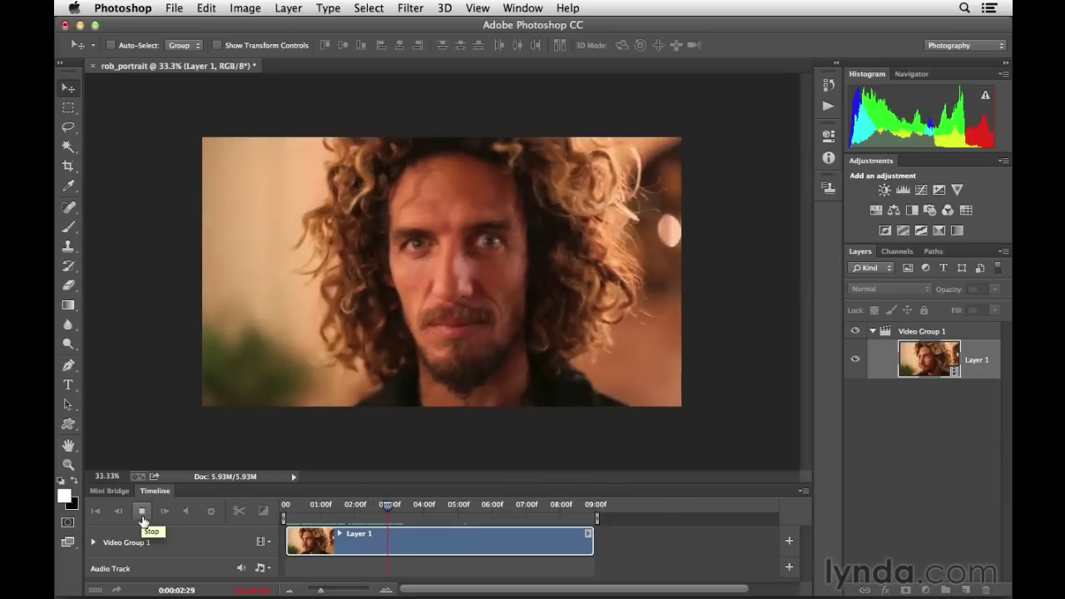
click(141, 511)
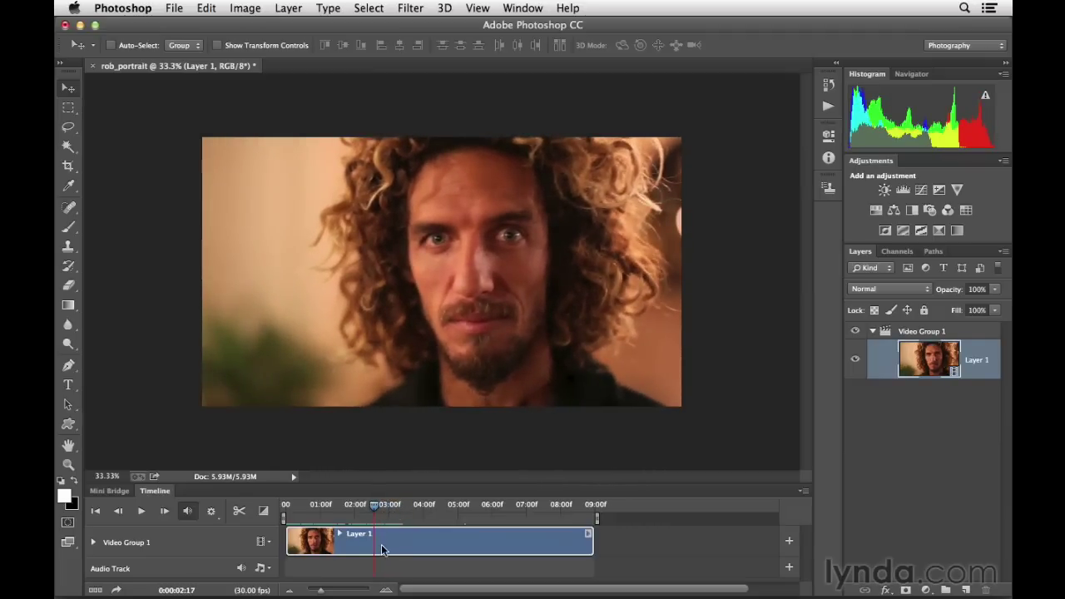
click(340, 533)
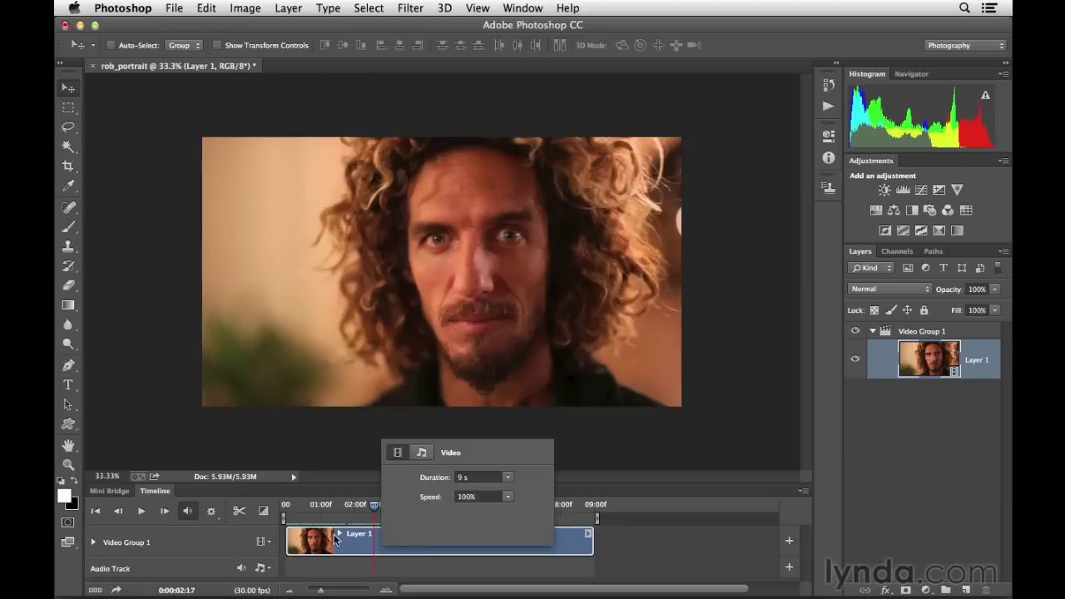
mouse_move(410, 476)
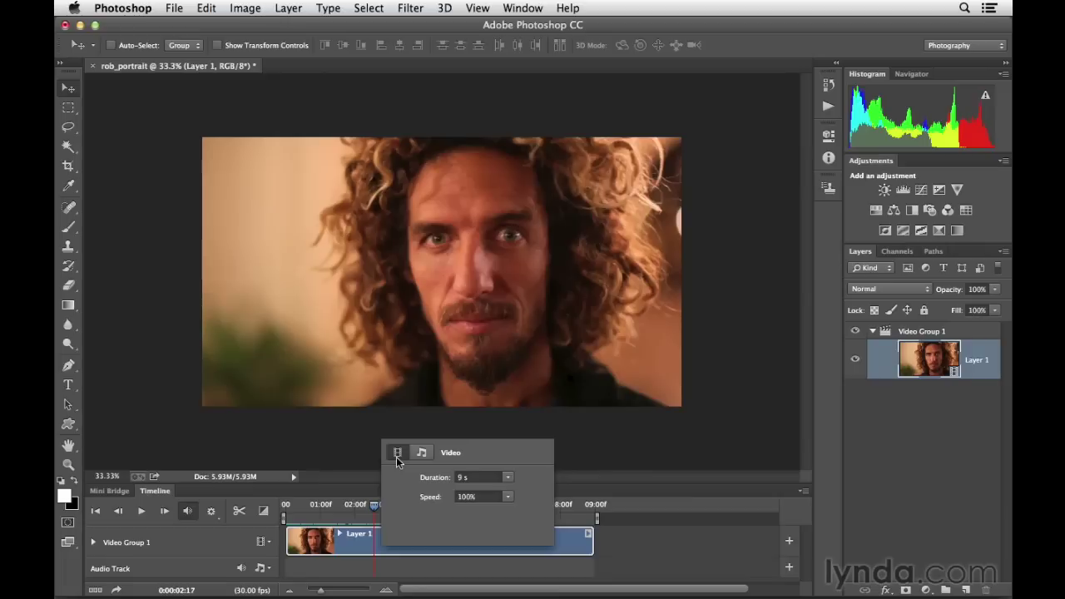
mouse_move(416, 503)
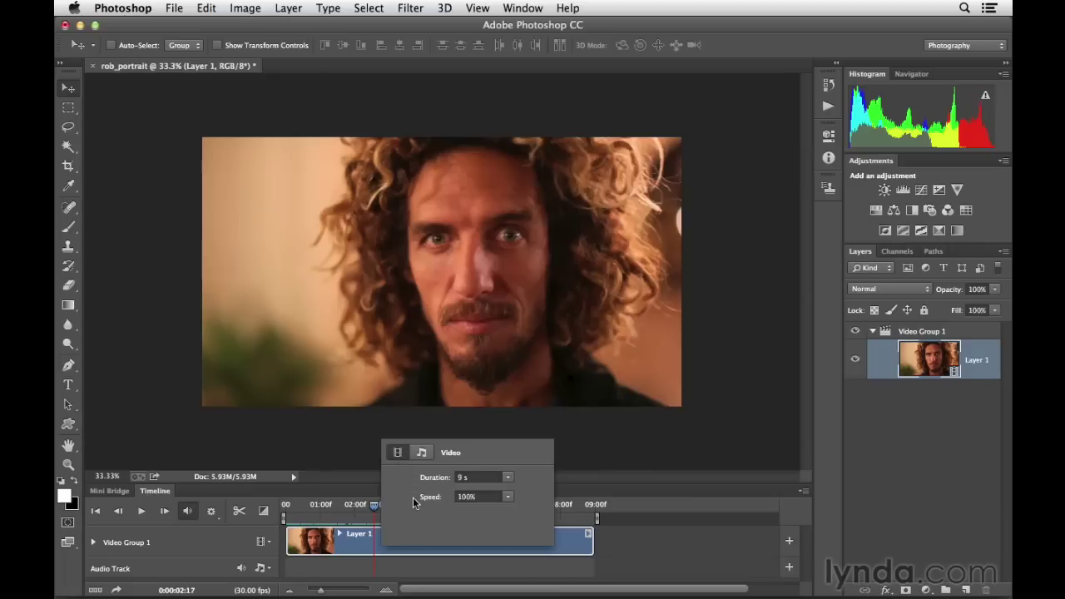
click(423, 452)
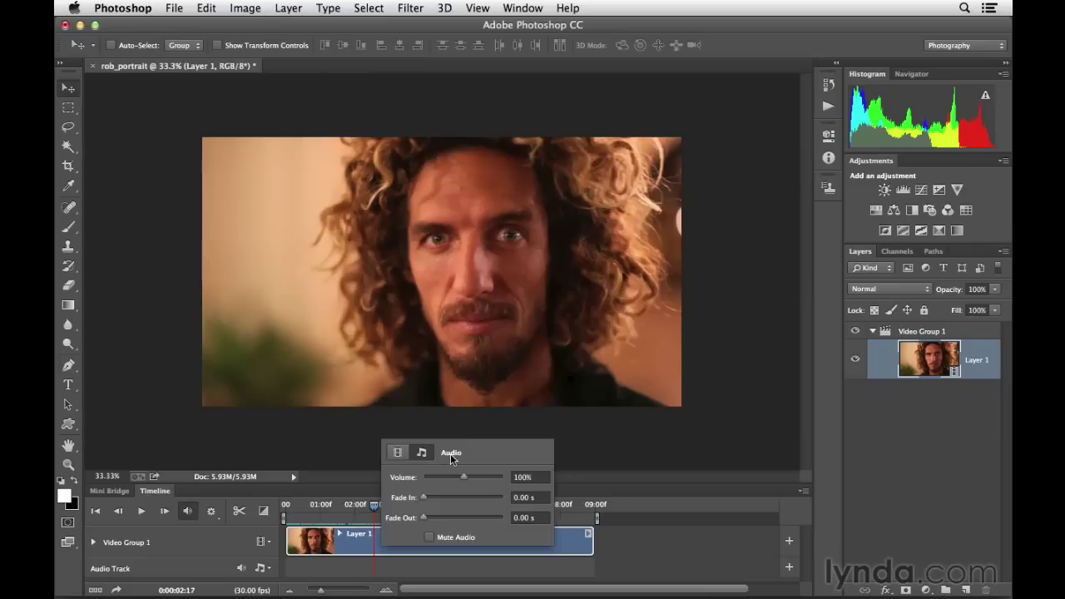
mouse_move(410, 476)
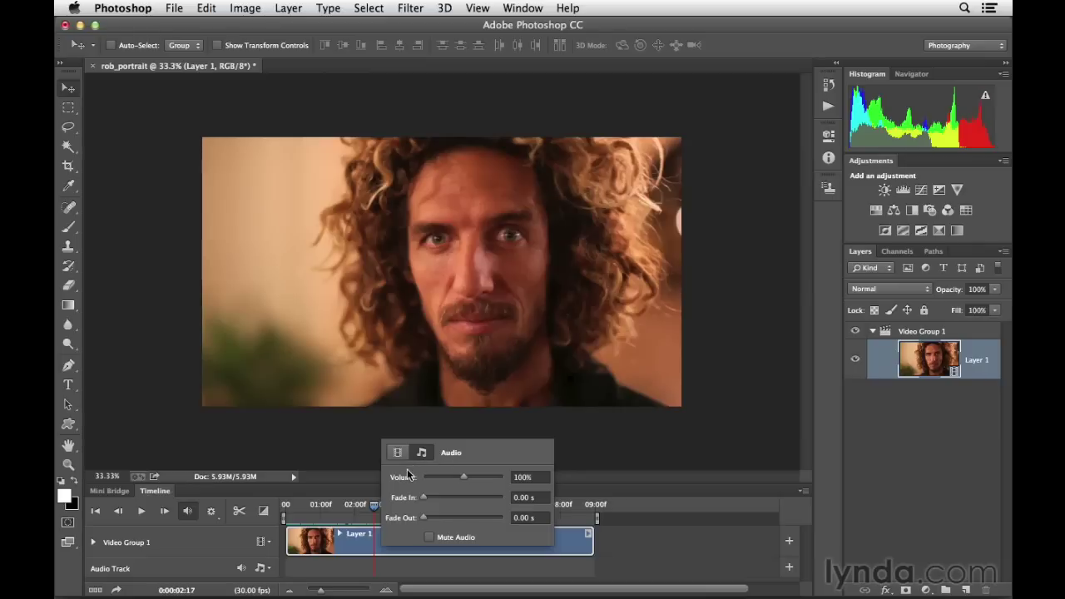
mouse_move(423, 518)
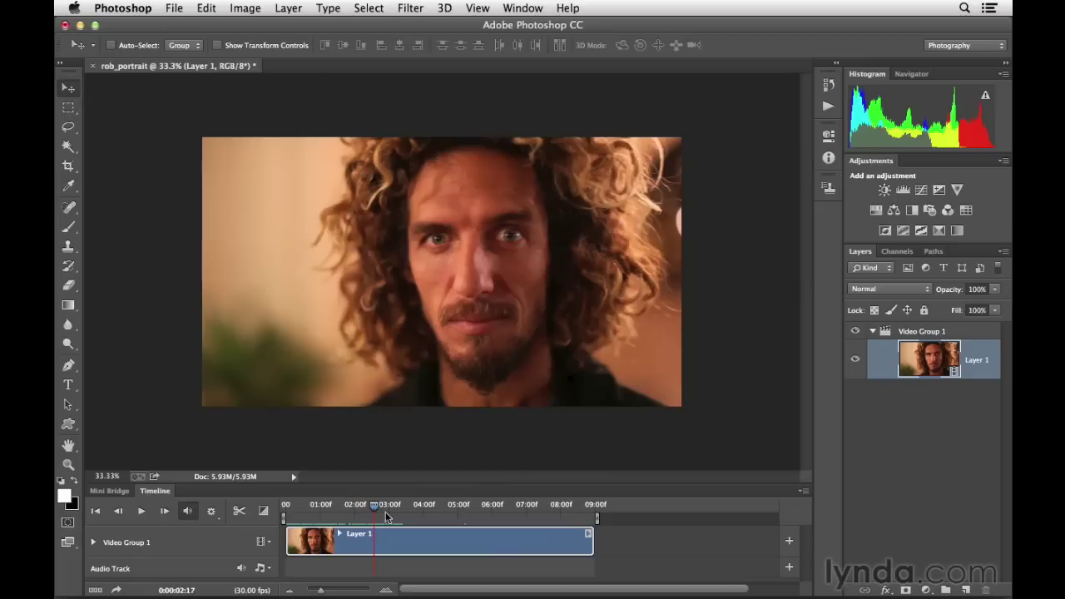
click(340, 533)
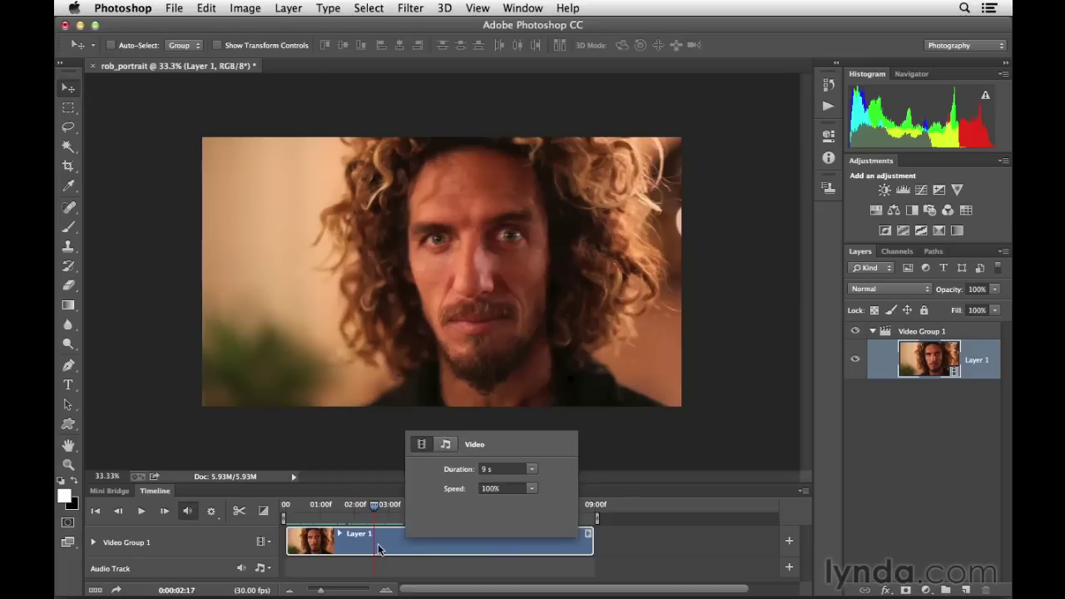
click(446, 442)
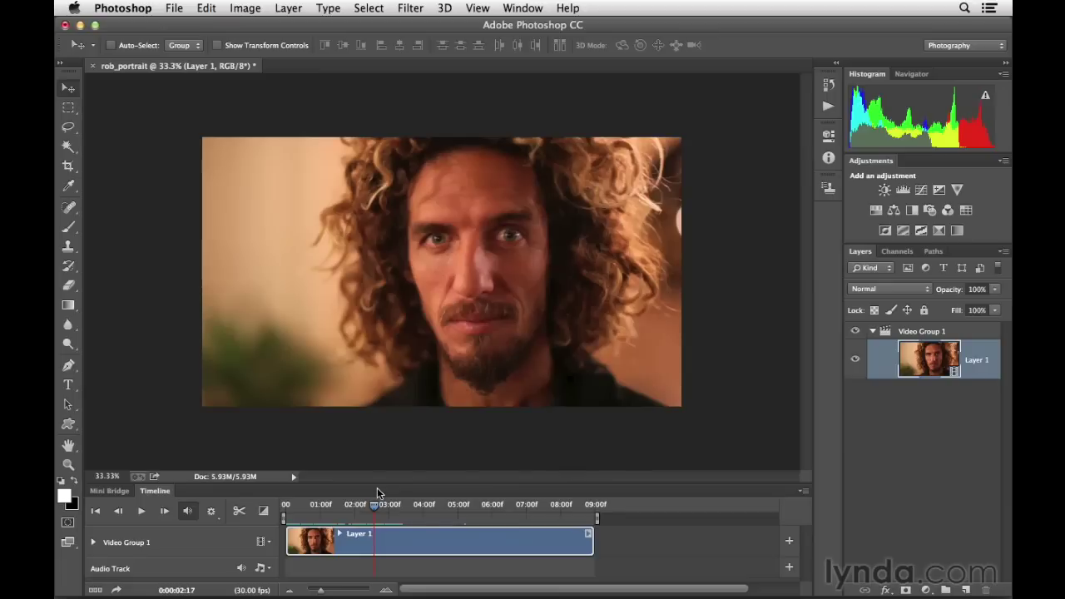
mouse_move(374, 386)
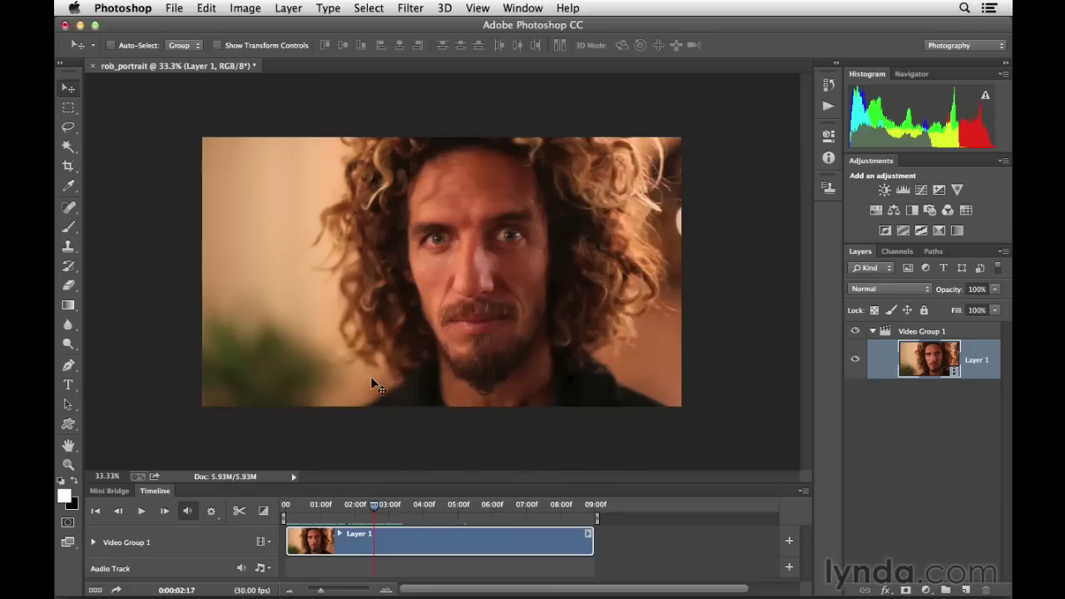
mouse_move(340, 399)
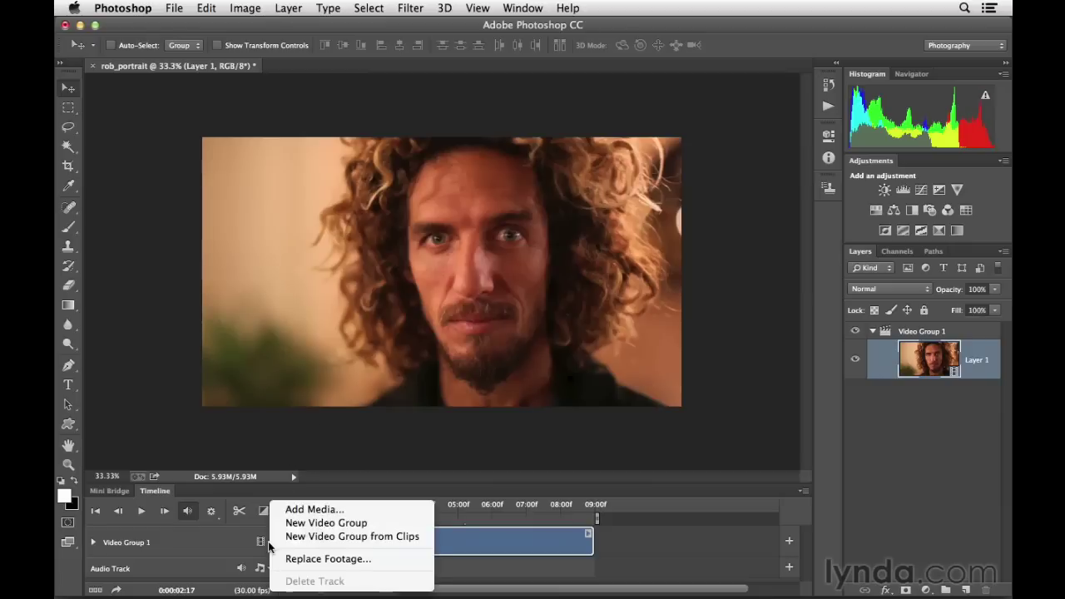
mouse_move(353, 536)
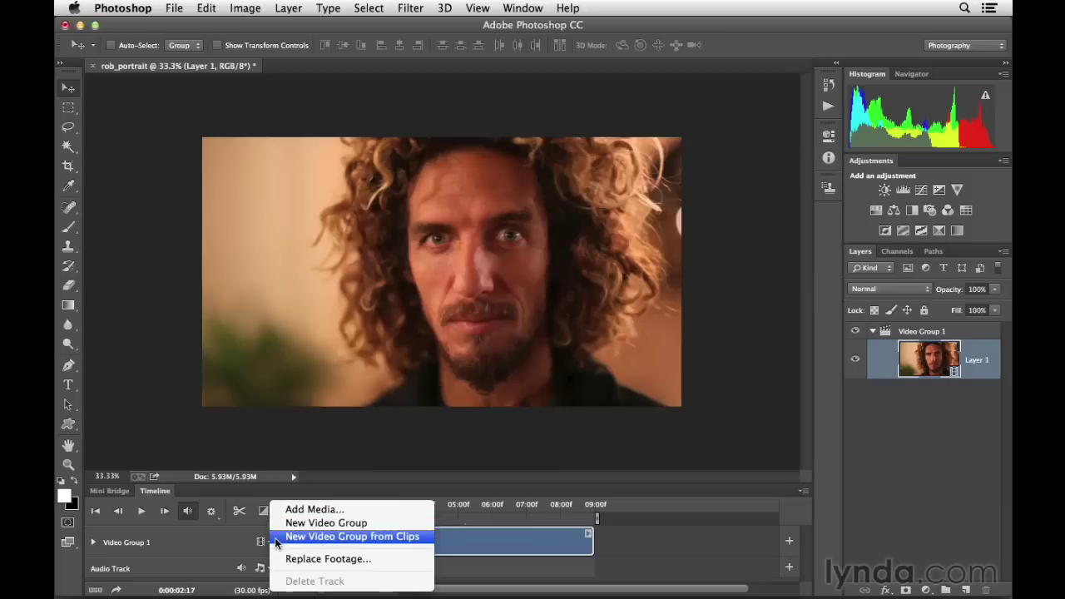
mouse_move(326, 523)
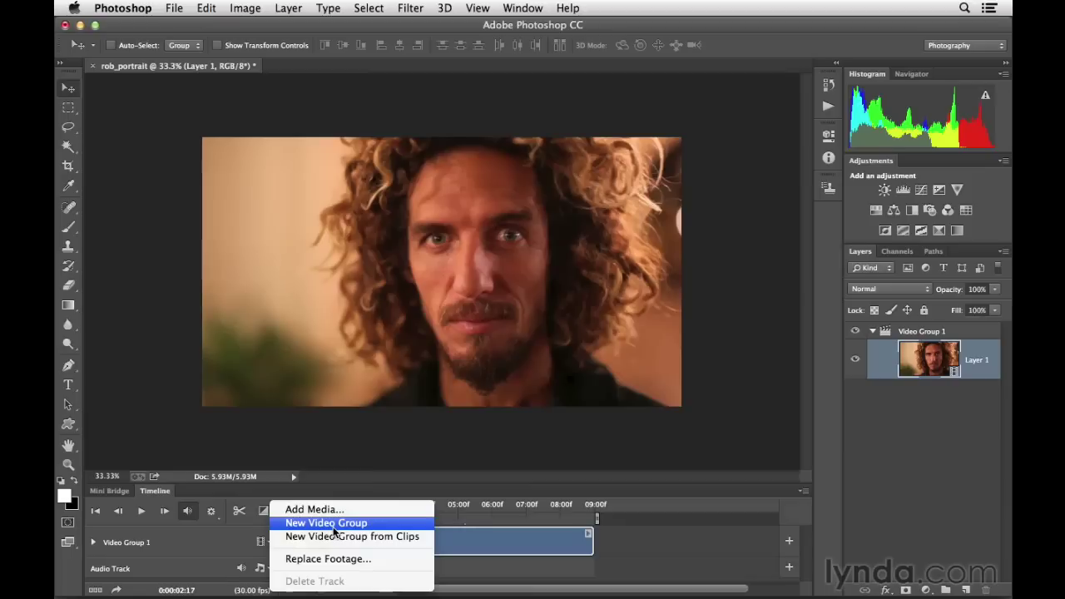
Add a new empty Video Group 2 above Video Group 1 from the track menu.
click(326, 523)
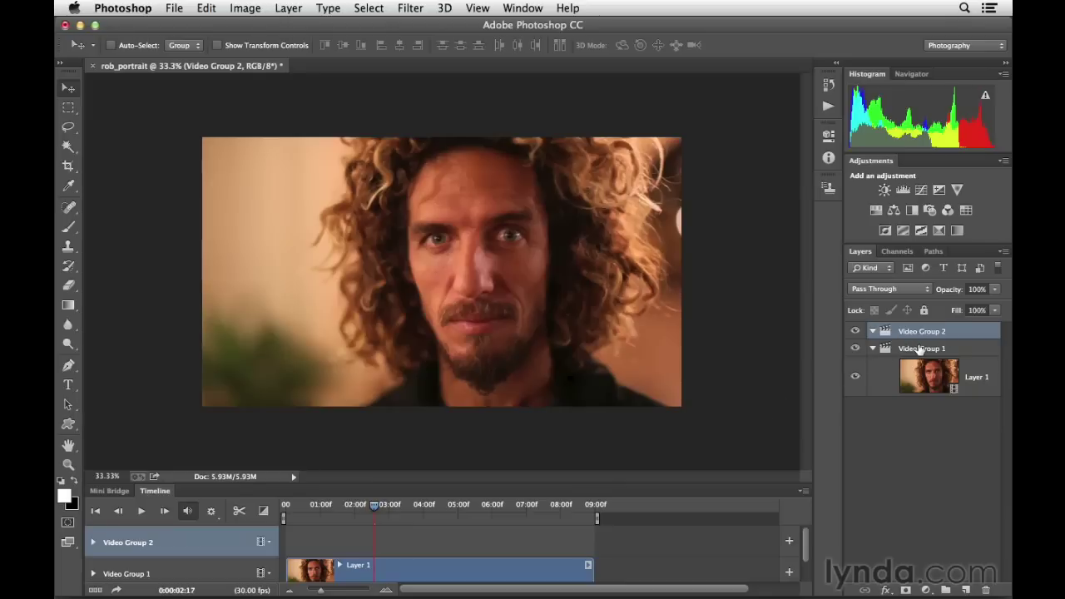
mouse_move(539, 405)
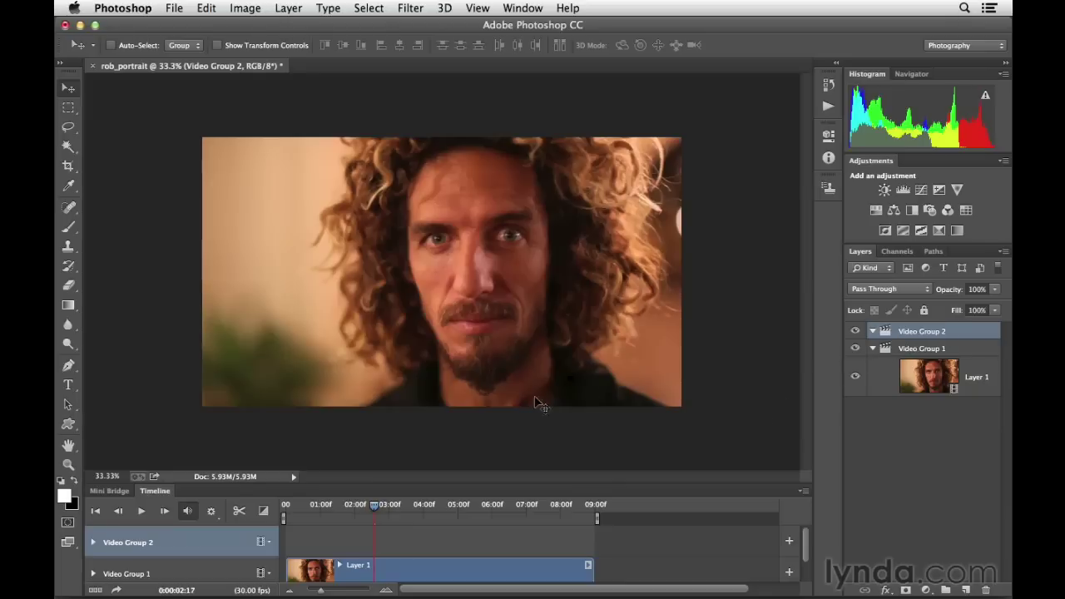
mouse_move(70, 384)
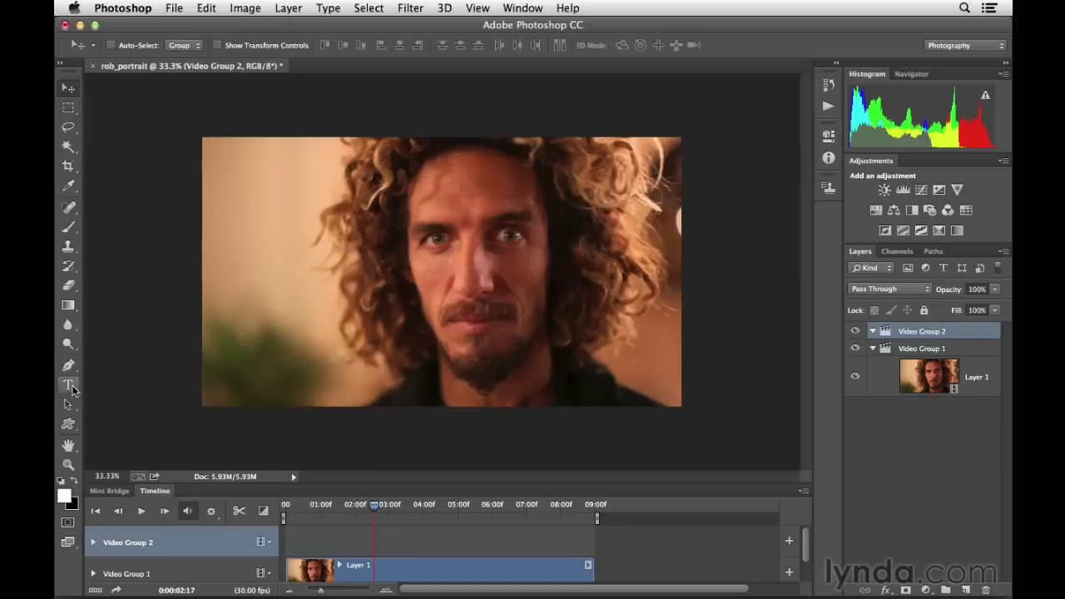
Create a ROB MACHADO type layer in the lower left of the frame and commit it.
click(70, 386)
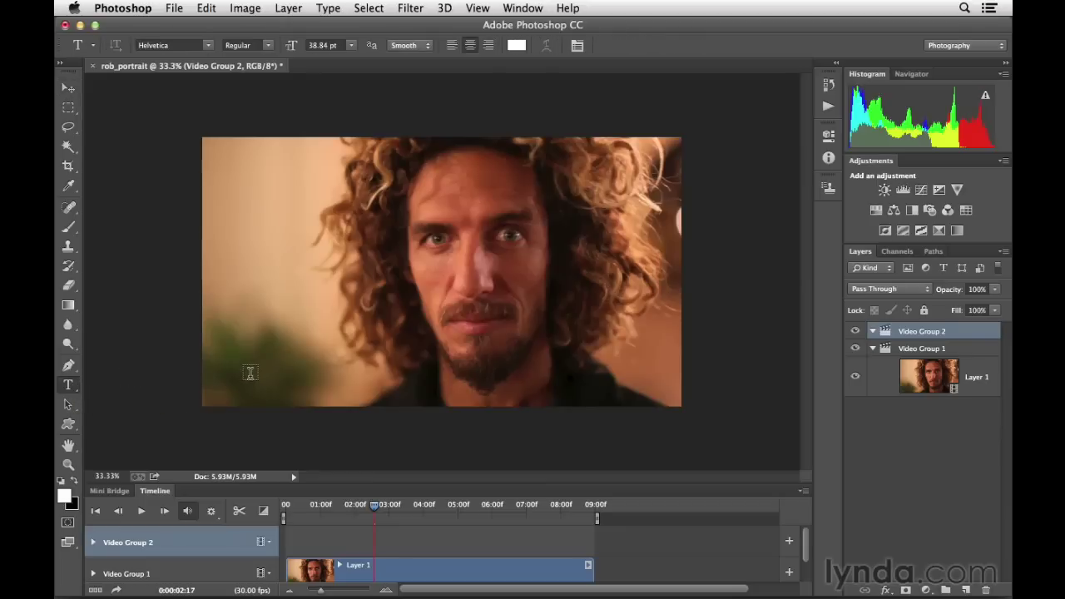
click(253, 370)
text(ROB MACHADO)
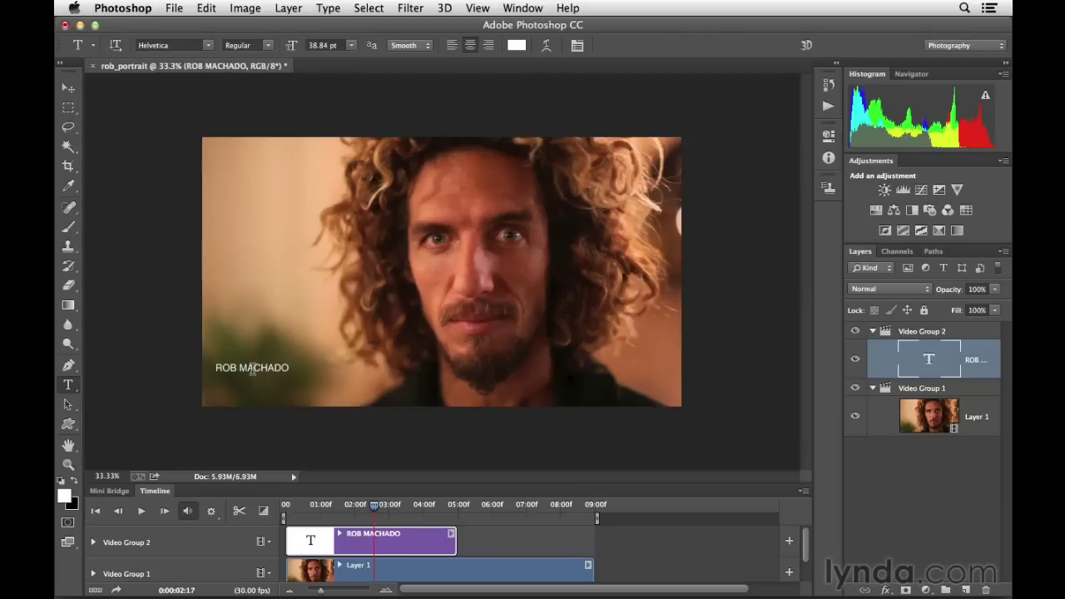
click(68, 87)
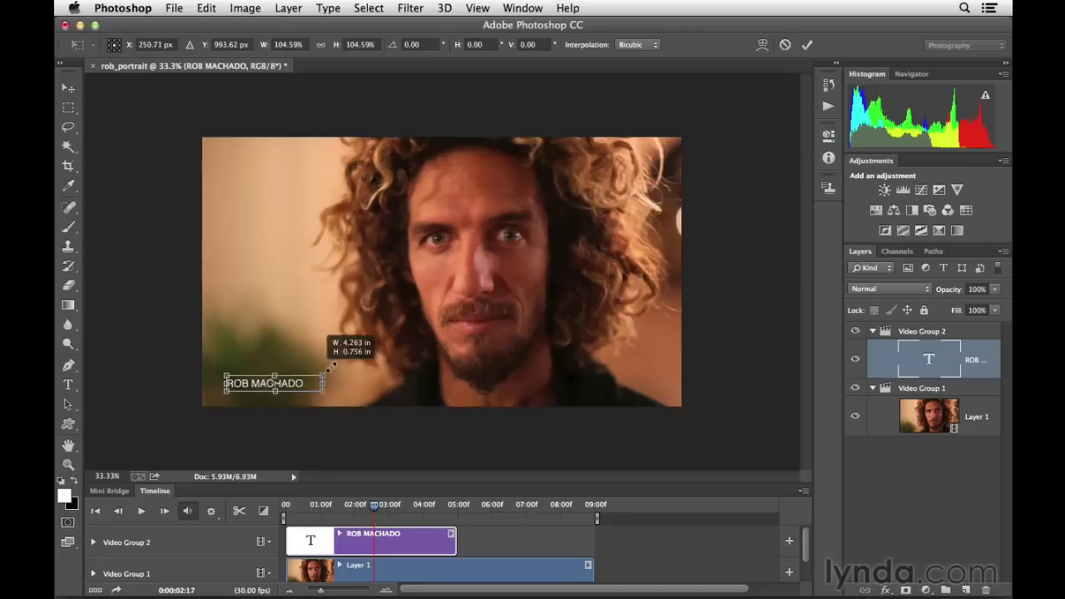
Scale the ROB MACHADO title up with Free Transform in the lower left.
drag(331, 370, 464, 392)
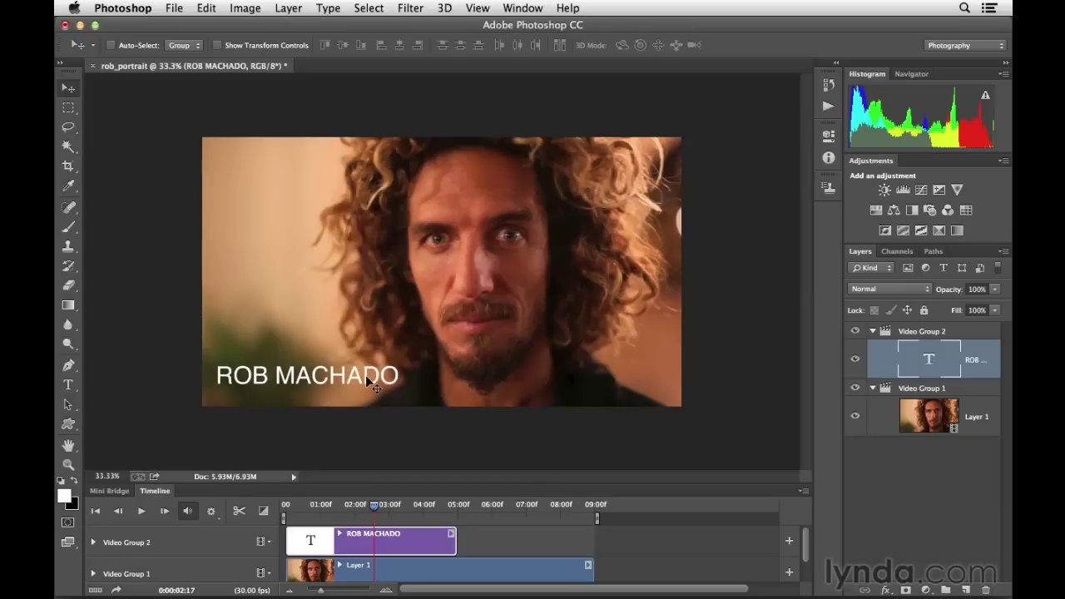
mouse_move(406, 372)
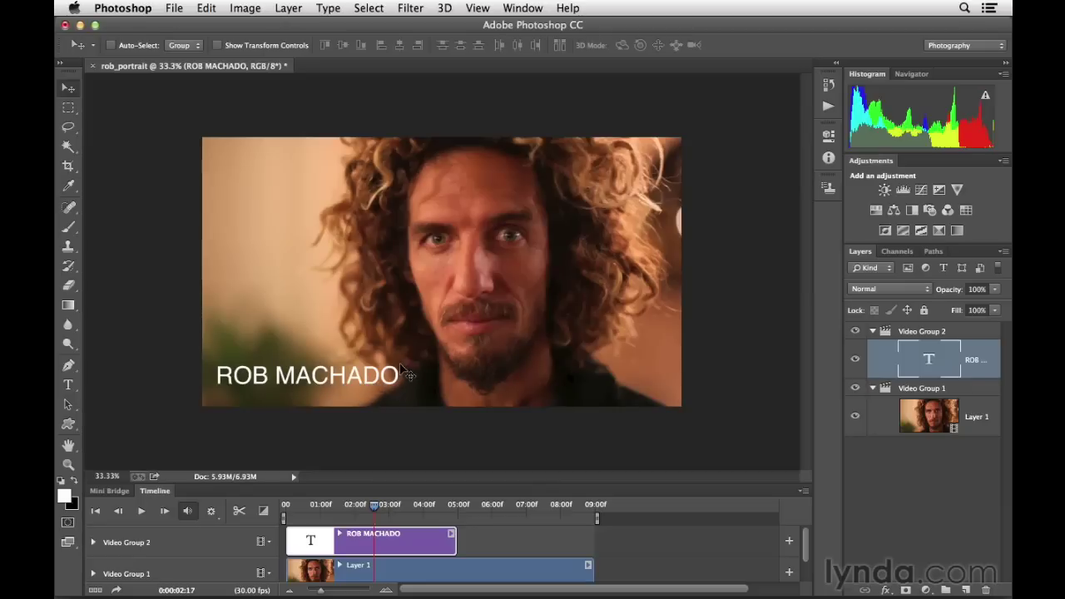
mouse_move(739, 390)
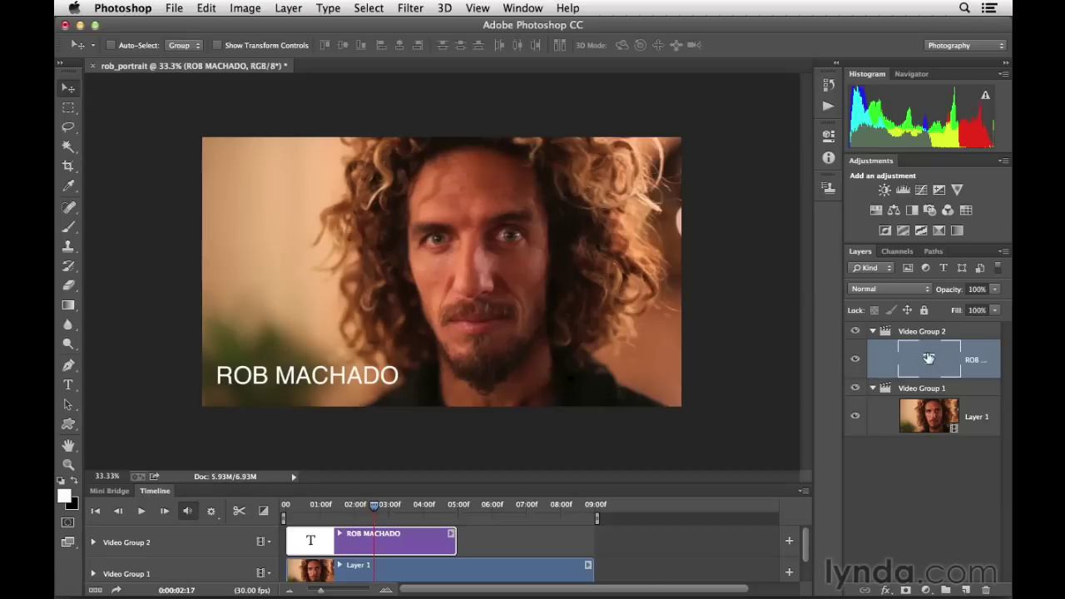
Apply a Stroke layer style with near-white colour fcf9f9 alongside the Drop Shadow.
click(885, 589)
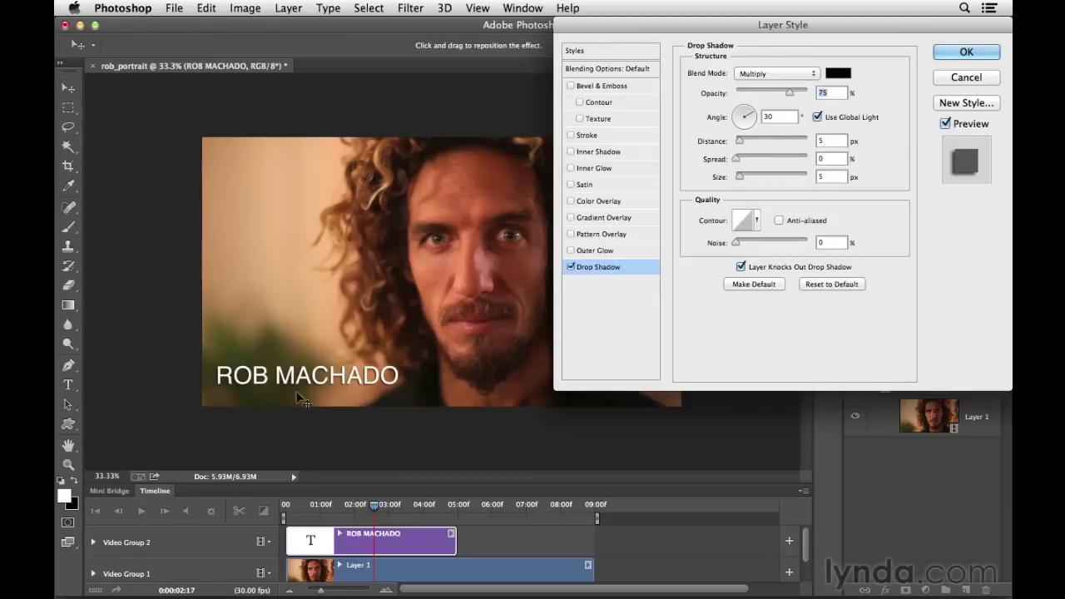
mouse_move(516, 298)
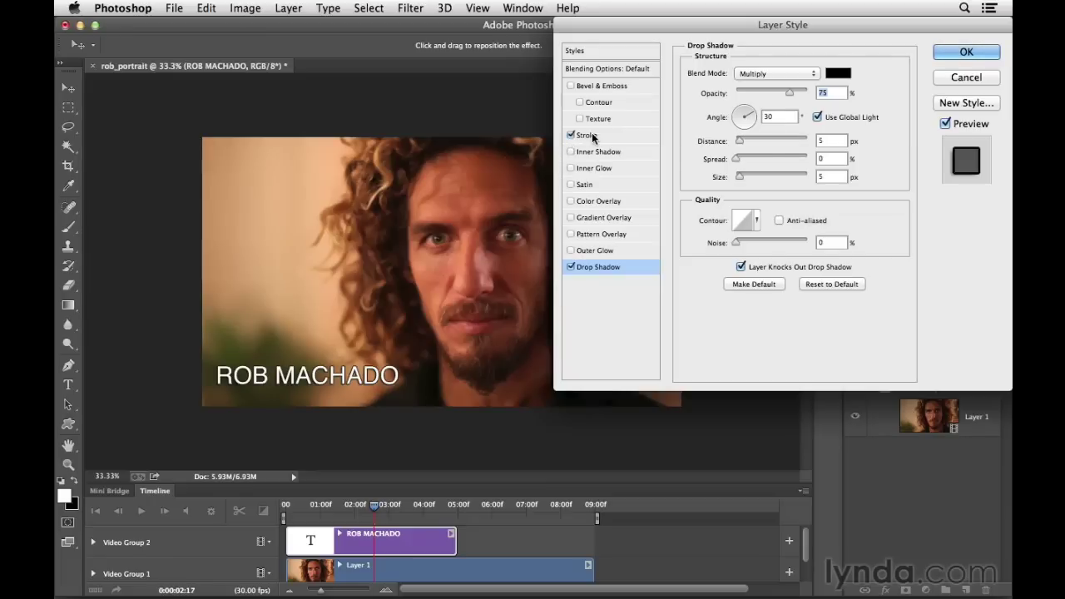
click(586, 135)
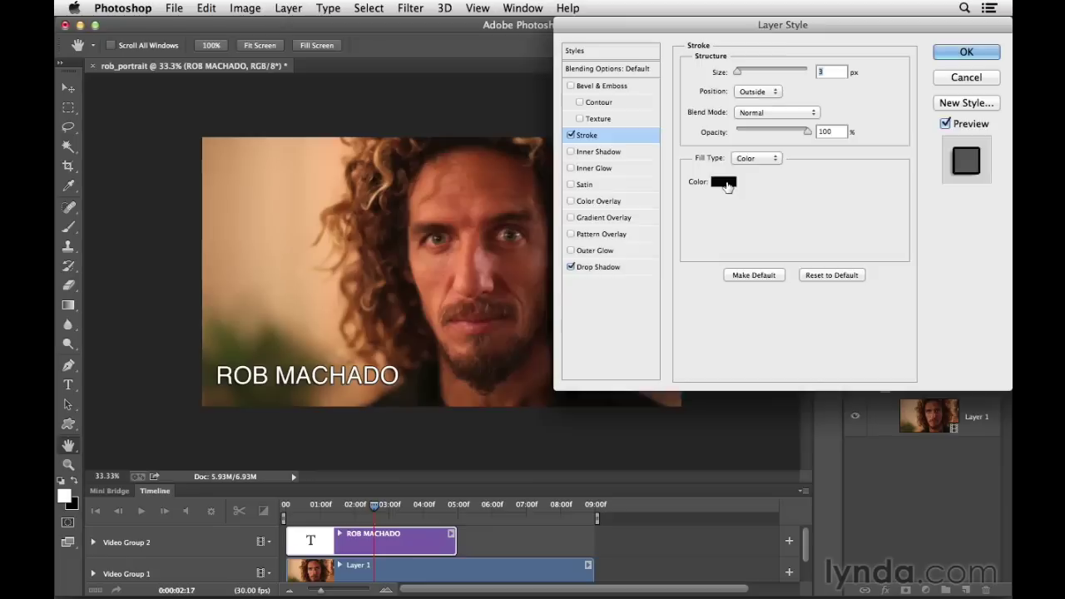
click(722, 181)
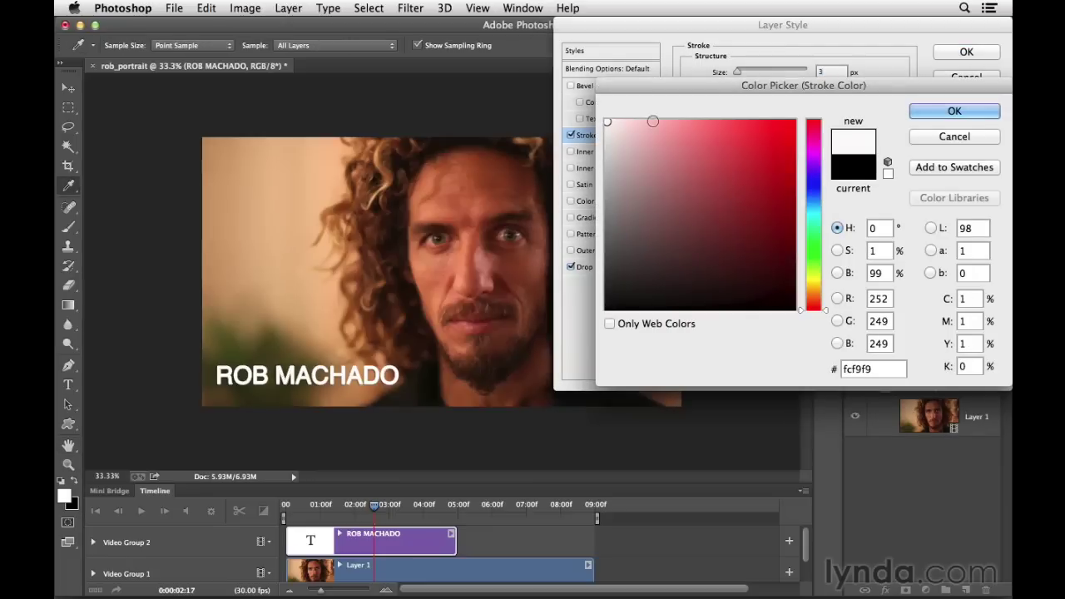
click(956, 110)
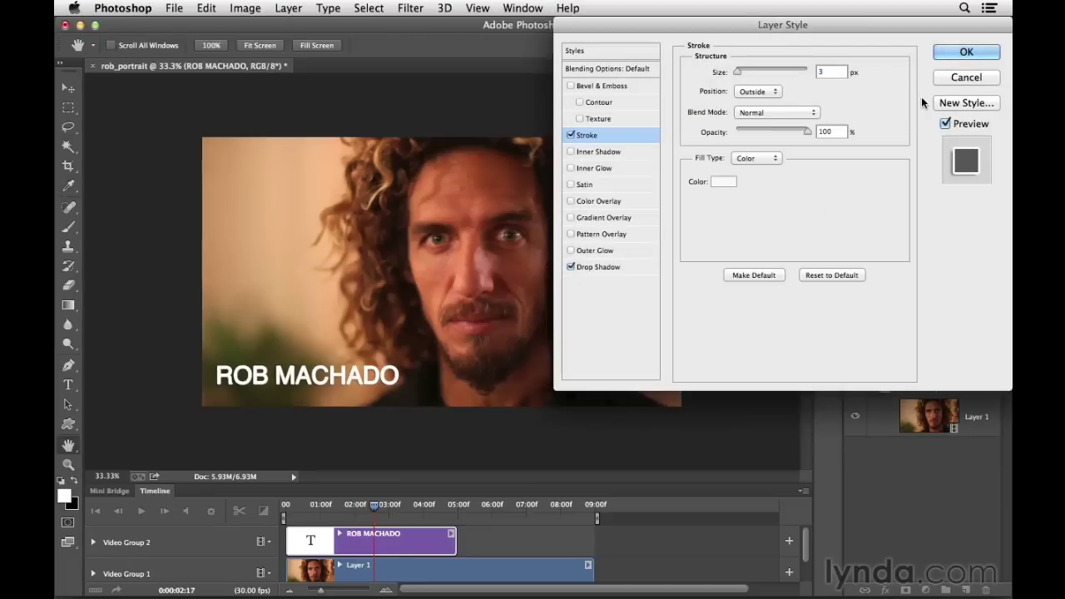
click(965, 51)
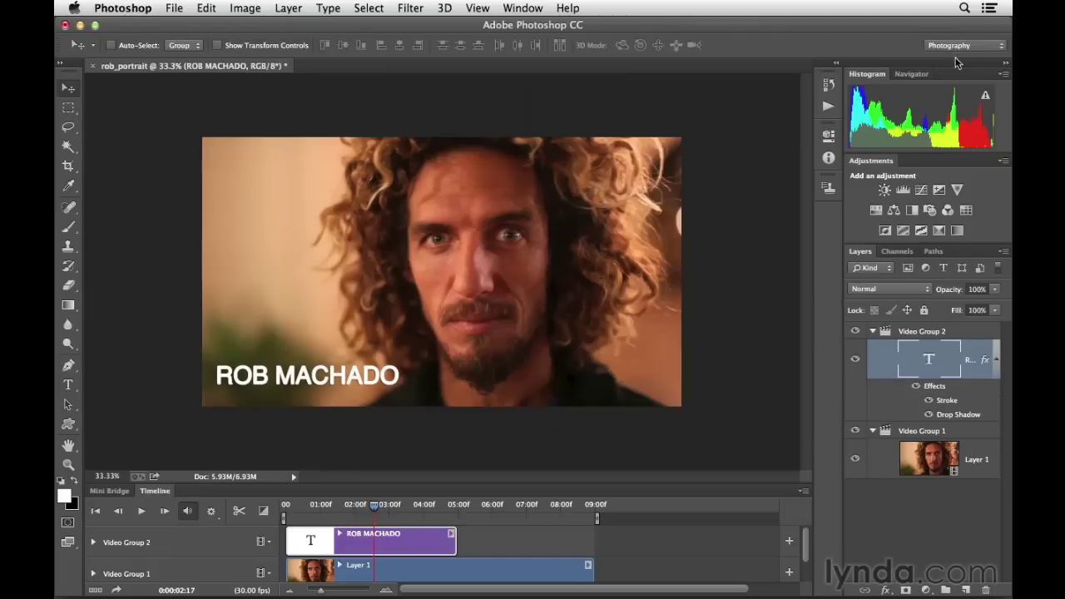
mouse_move(945, 369)
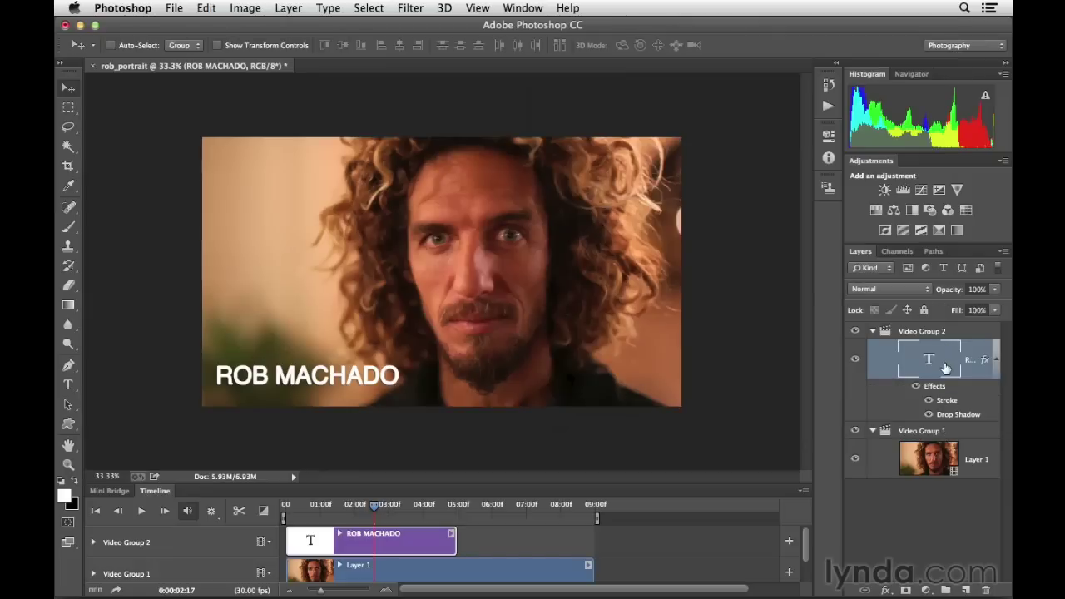
mouse_move(939, 366)
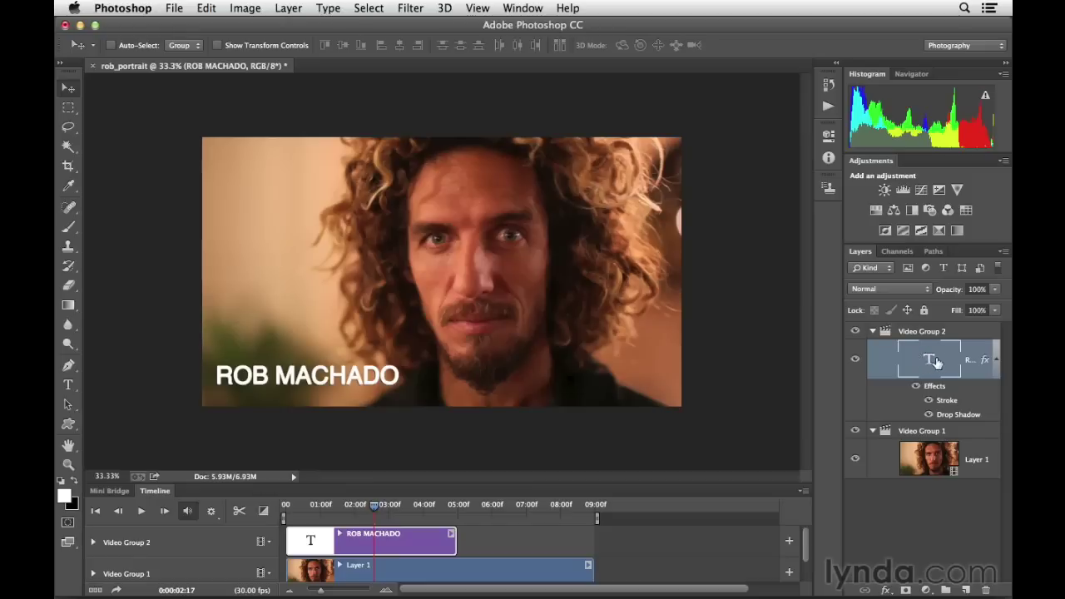
mouse_move(929, 360)
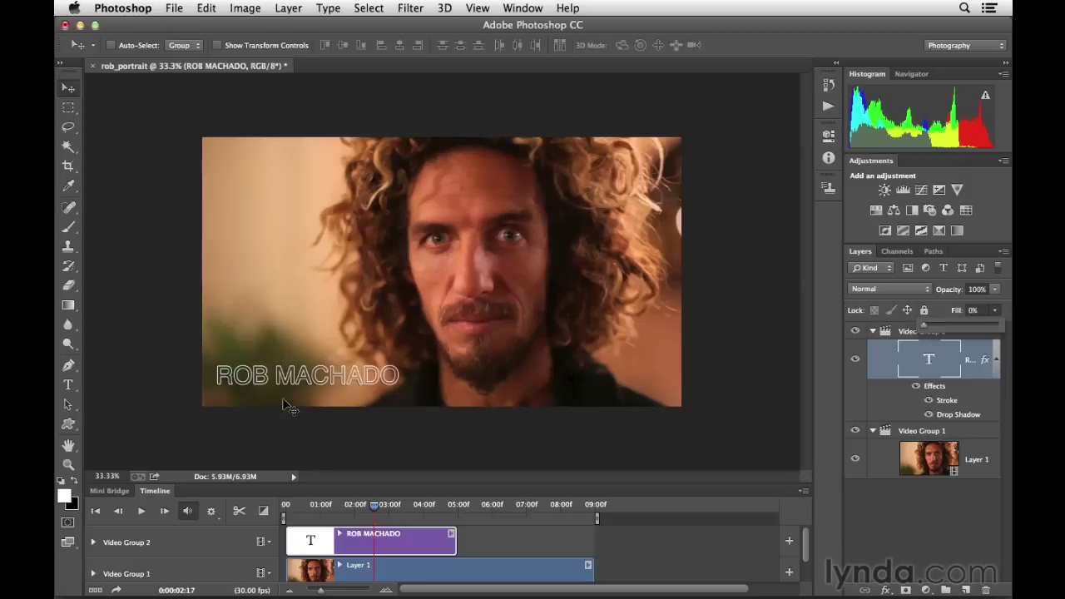
mouse_move(399, 384)
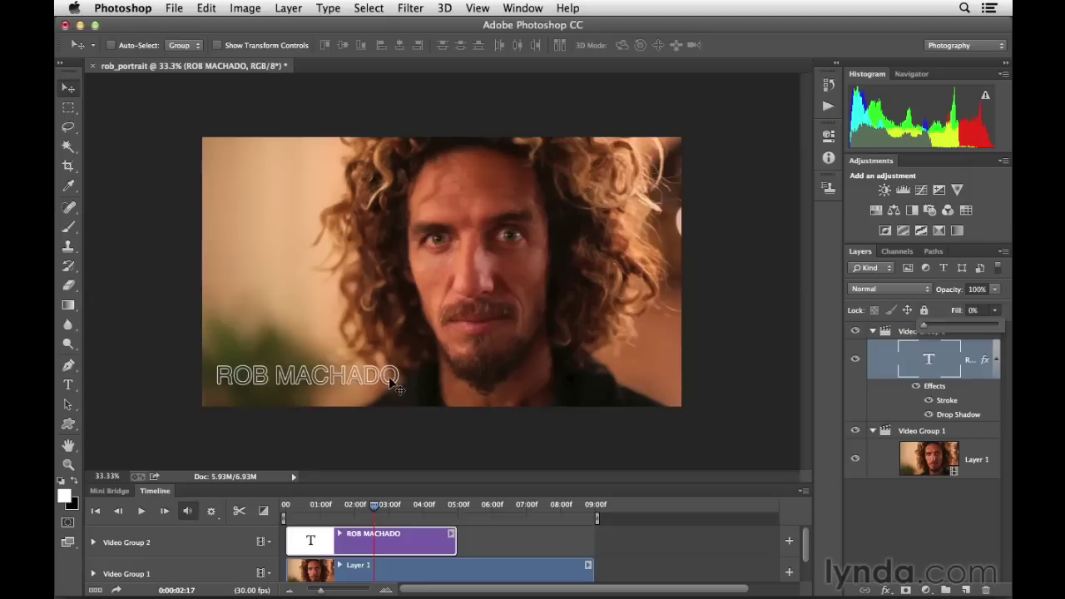
mouse_move(729, 399)
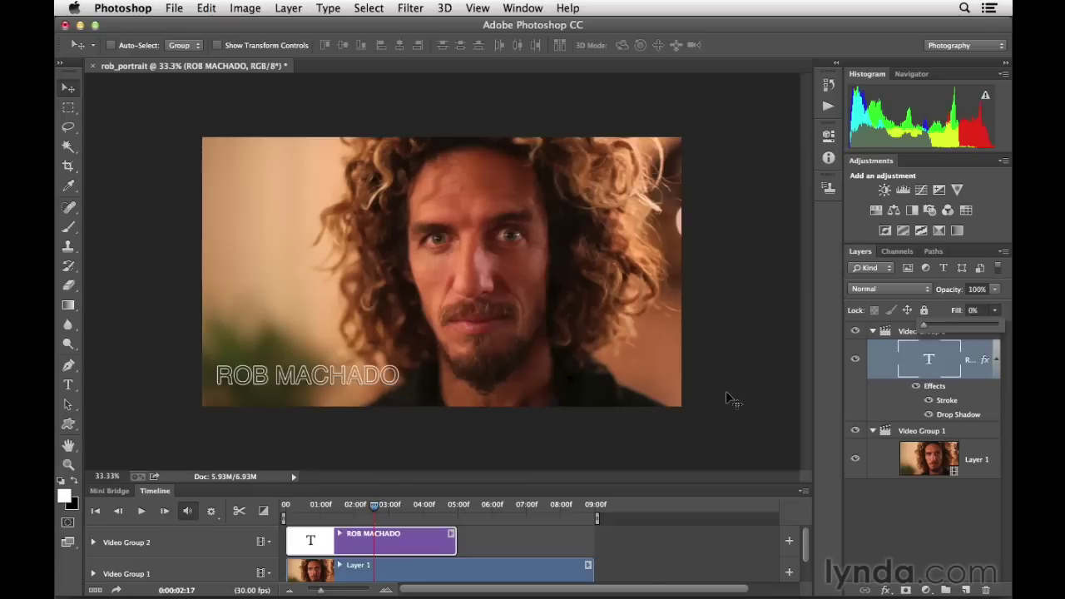
Set the title's drop shadow to angle 118° and distance 12 px, keeping the stroke.
double_click(958, 415)
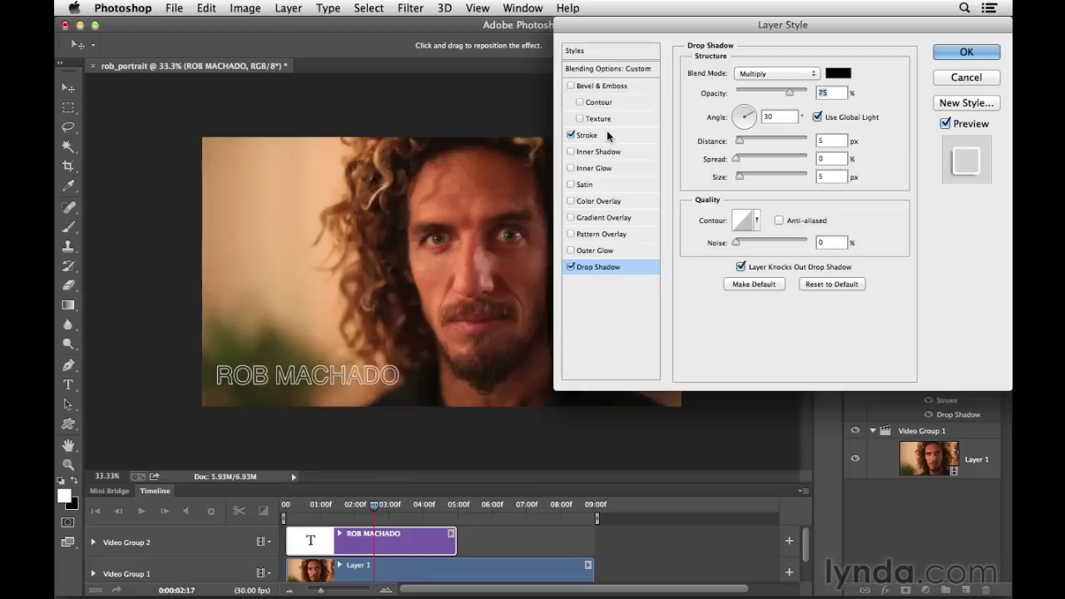
mouse_move(408, 385)
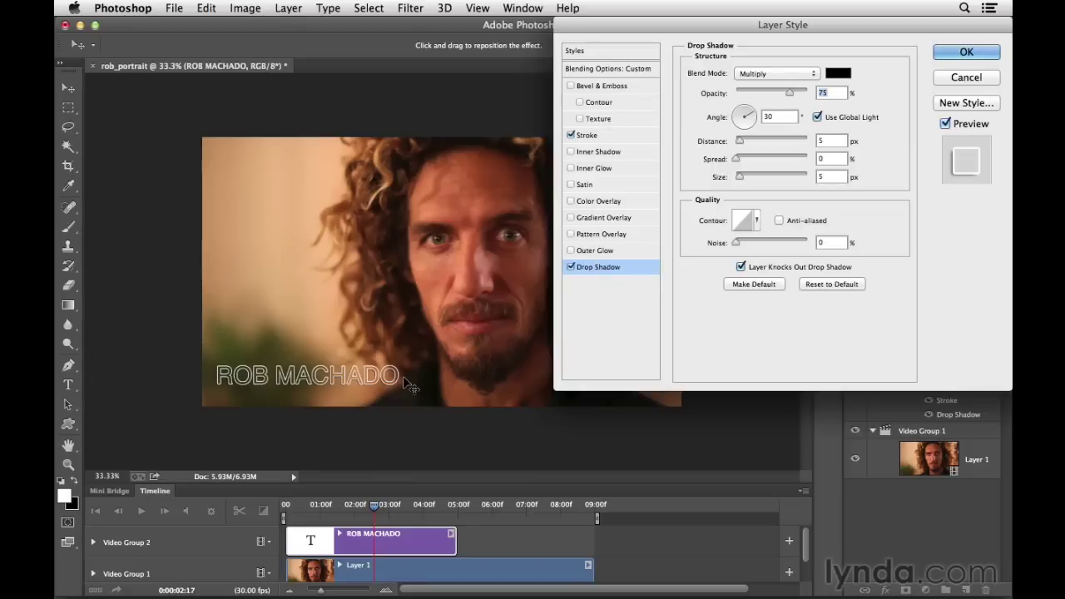
drag(745, 116, 740, 123)
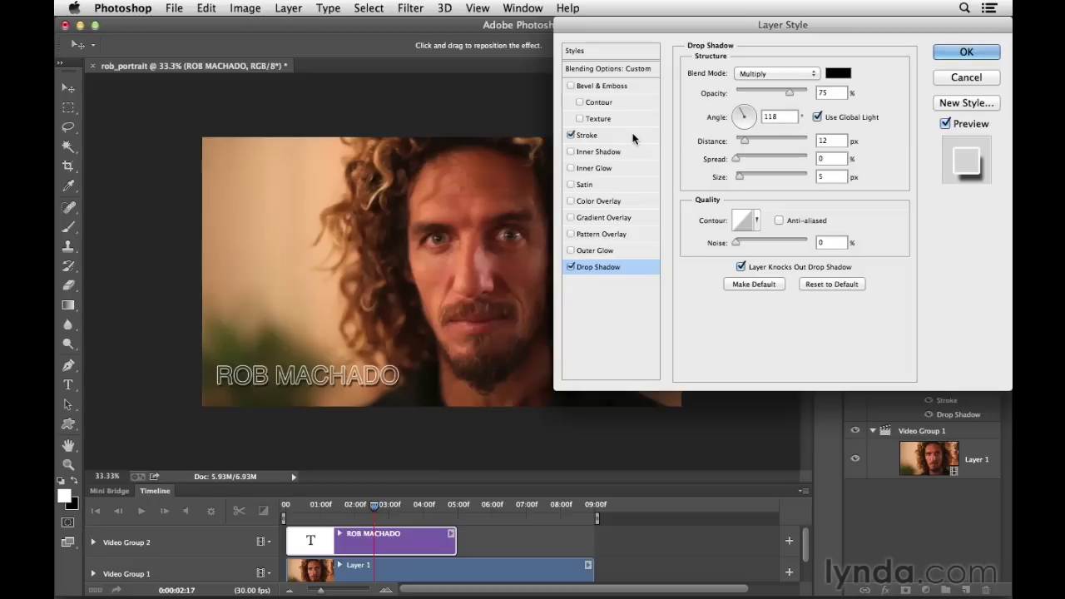
click(588, 134)
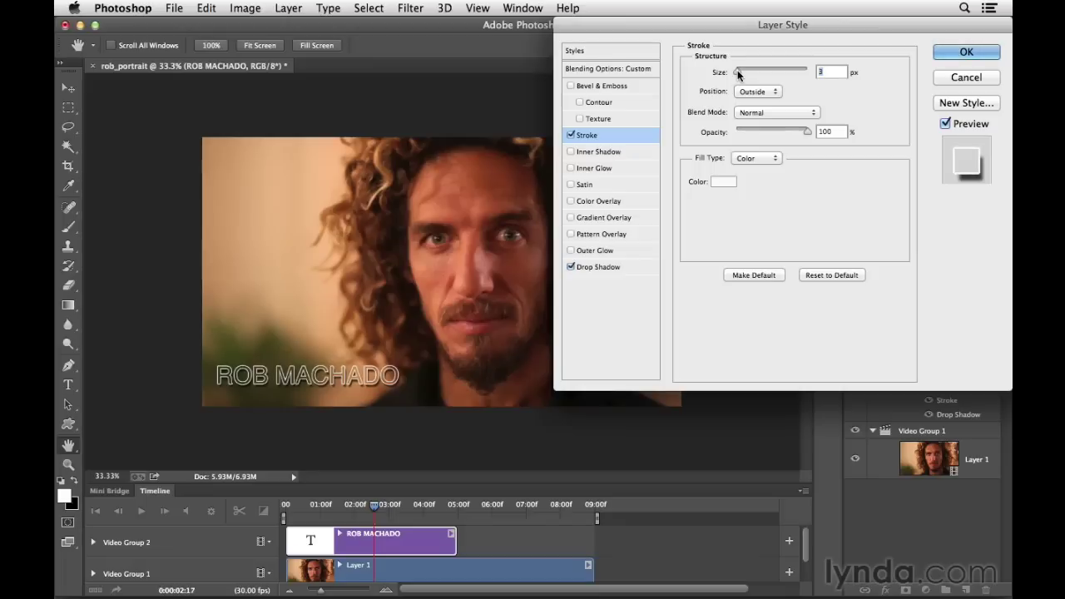
click(965, 52)
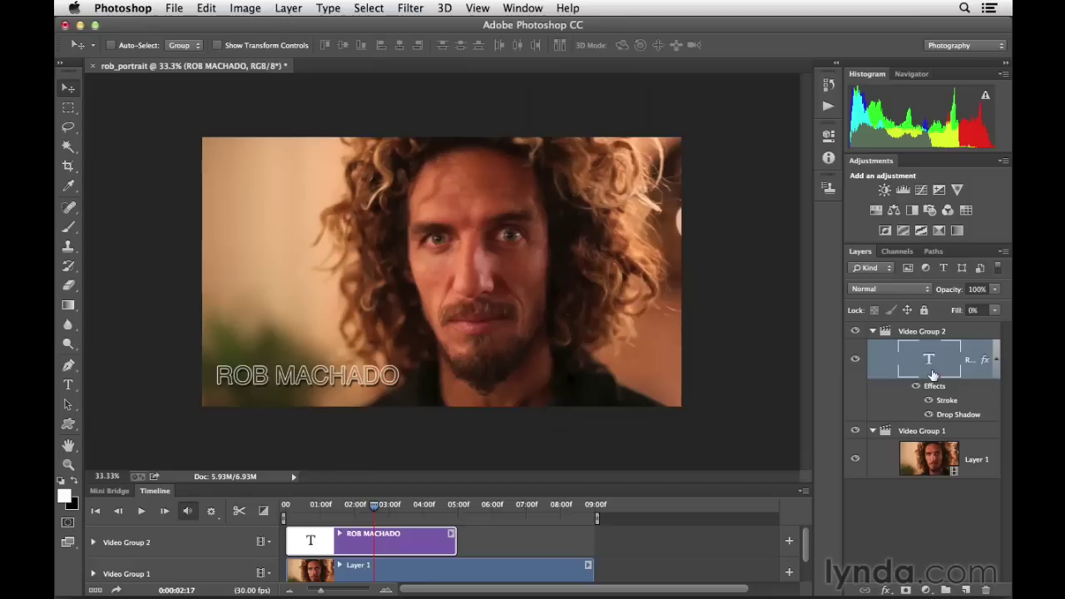
mouse_move(929, 359)
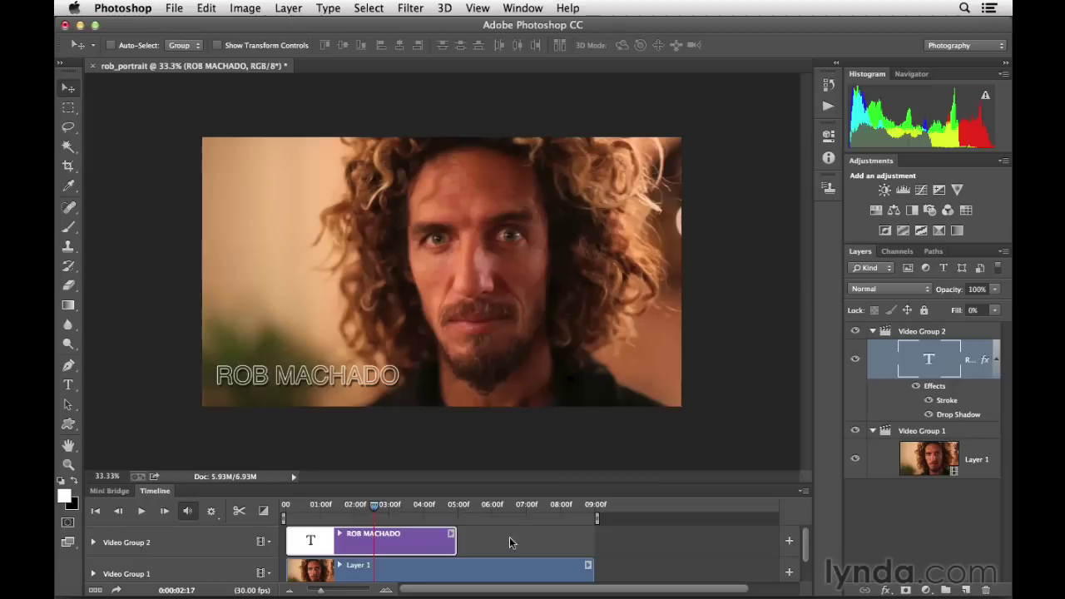
mouse_move(493, 565)
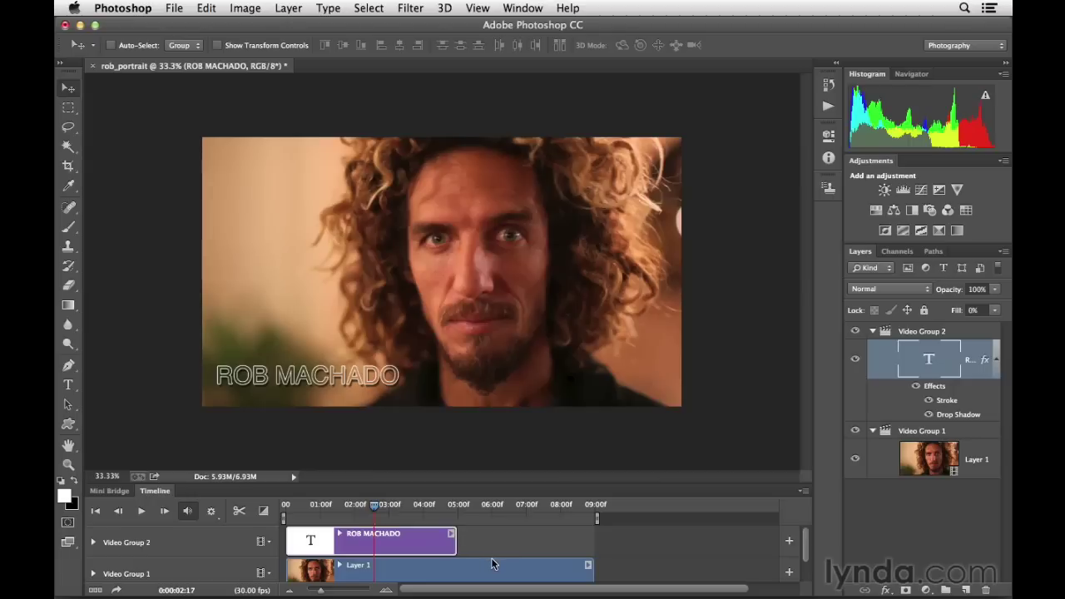
mouse_move(469, 552)
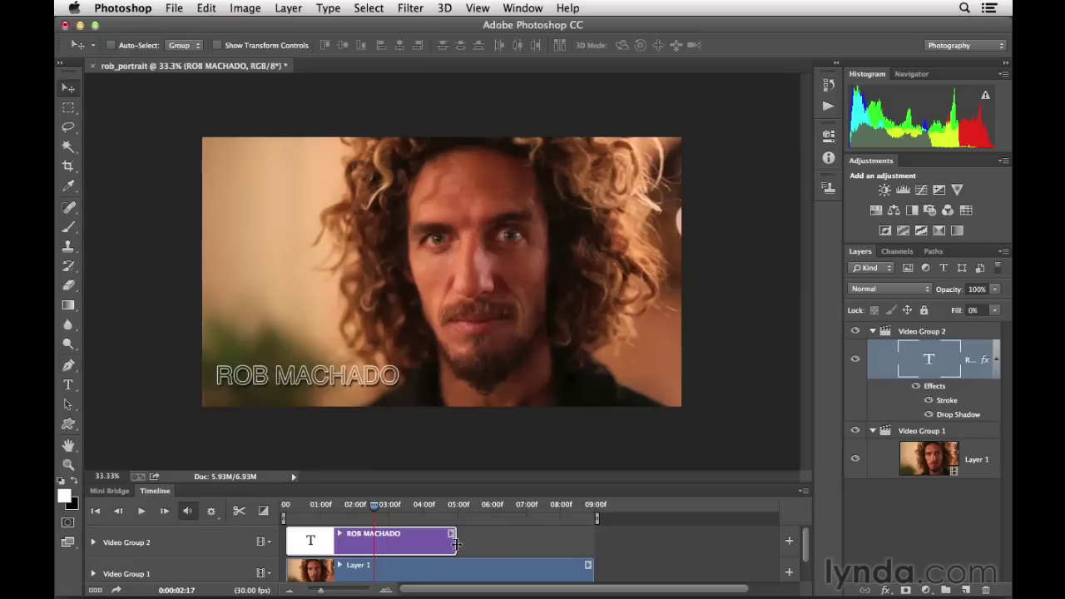
Stretch the ROB MACHADO clip to the end of Layer 1 and preview from the first frame.
drag(452, 541, 586, 541)
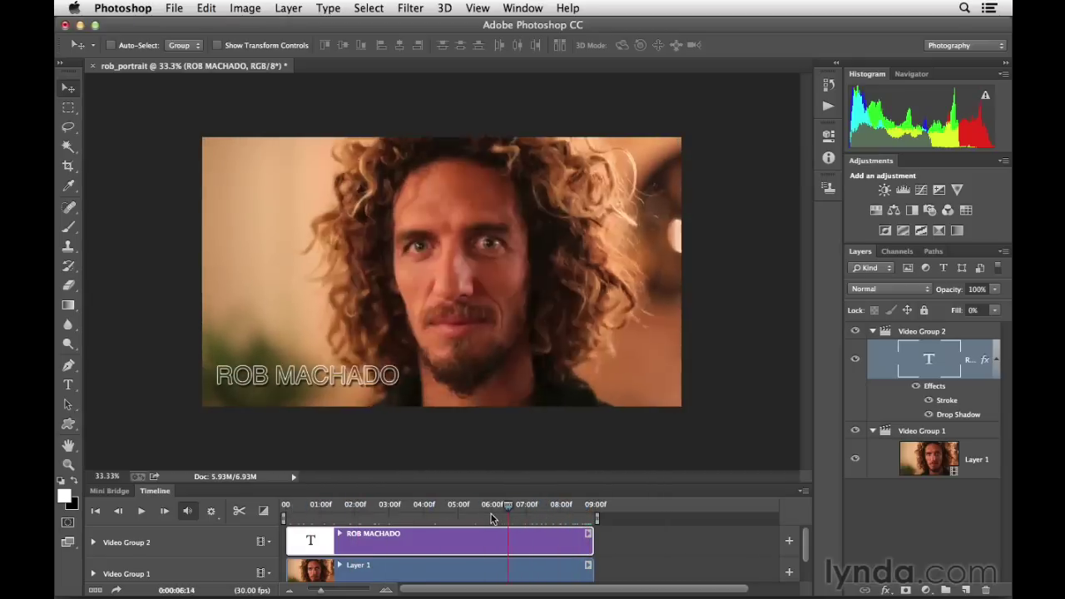
click(350, 505)
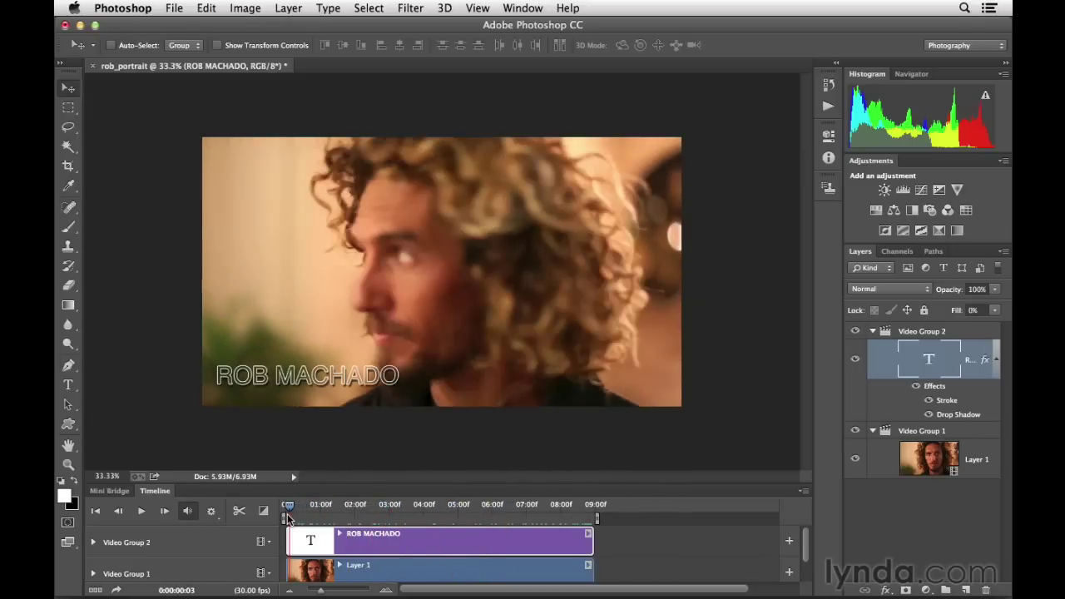
drag(290, 519, 286, 519)
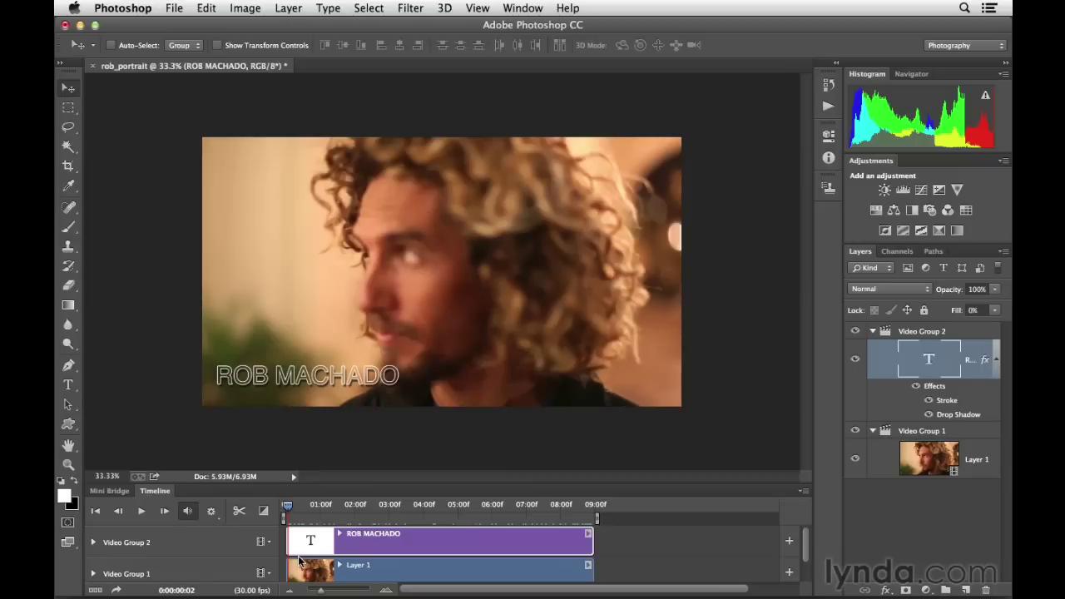